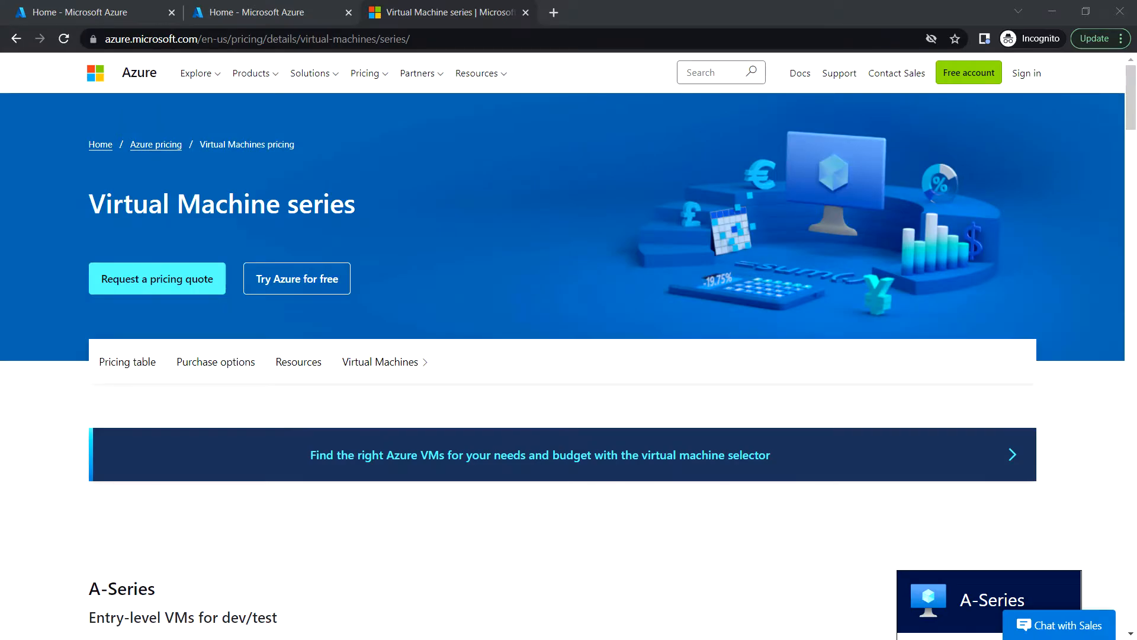
mouse_move(510, 298)
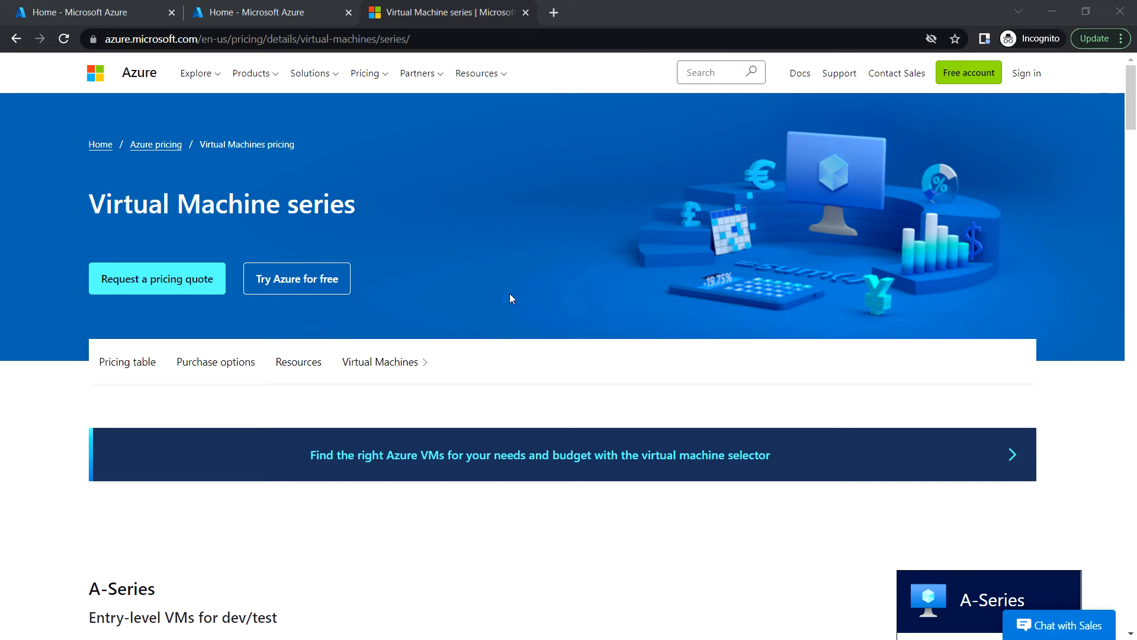
mouse_move(455, 227)
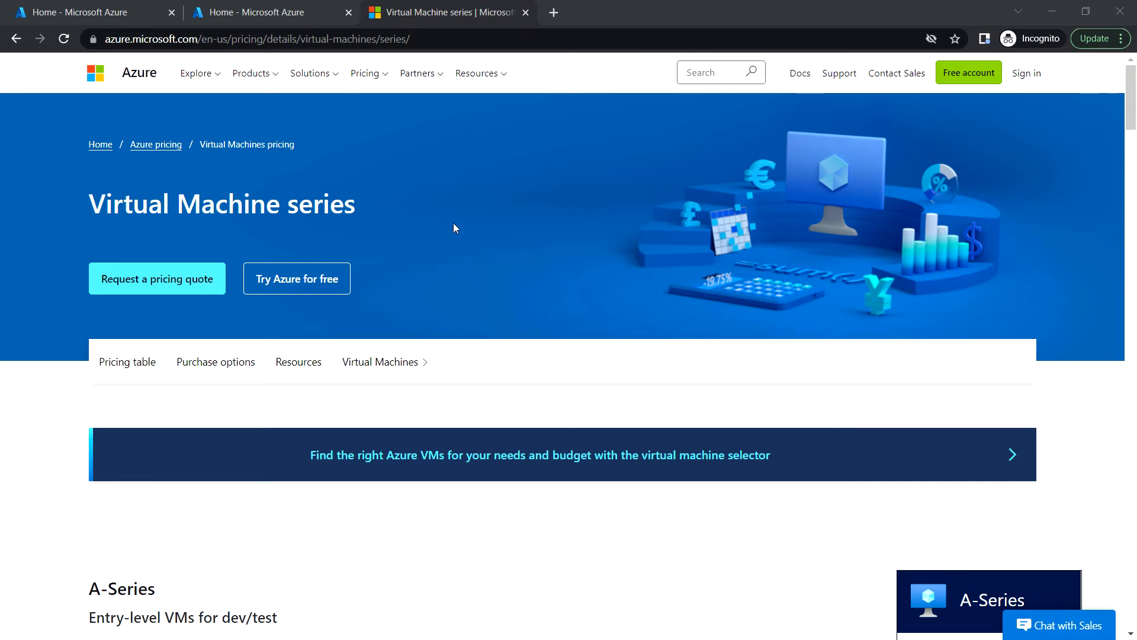
Scroll to the A-Series entry-level dev/test VMs starting at $11.68 per month.
scroll("down", 3)
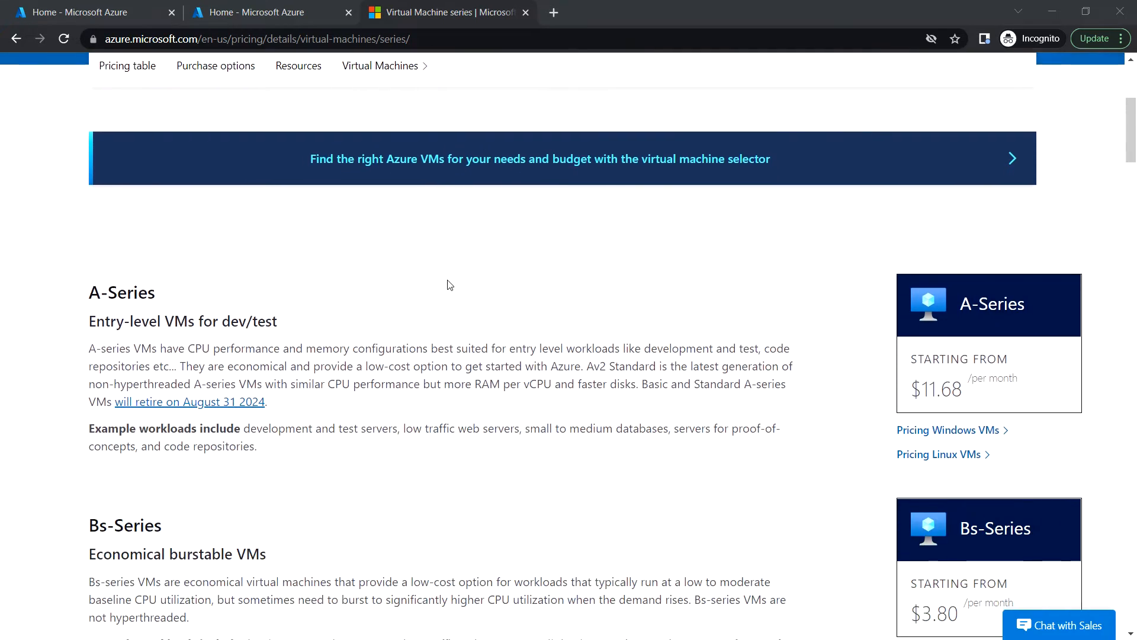
mouse_move(329, 315)
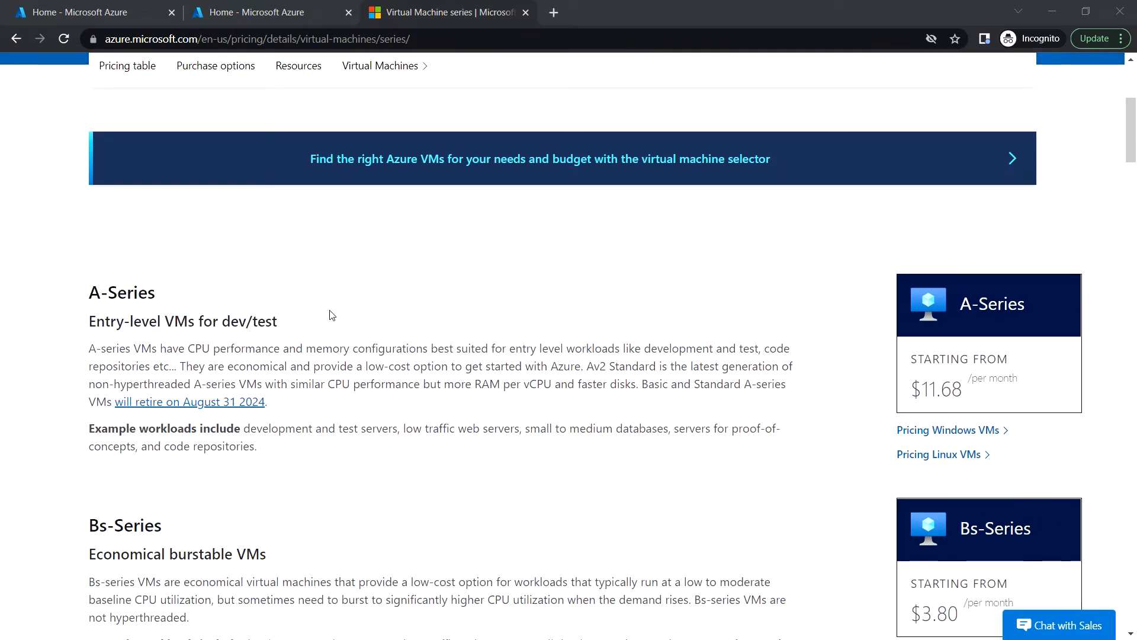
mouse_move(234, 339)
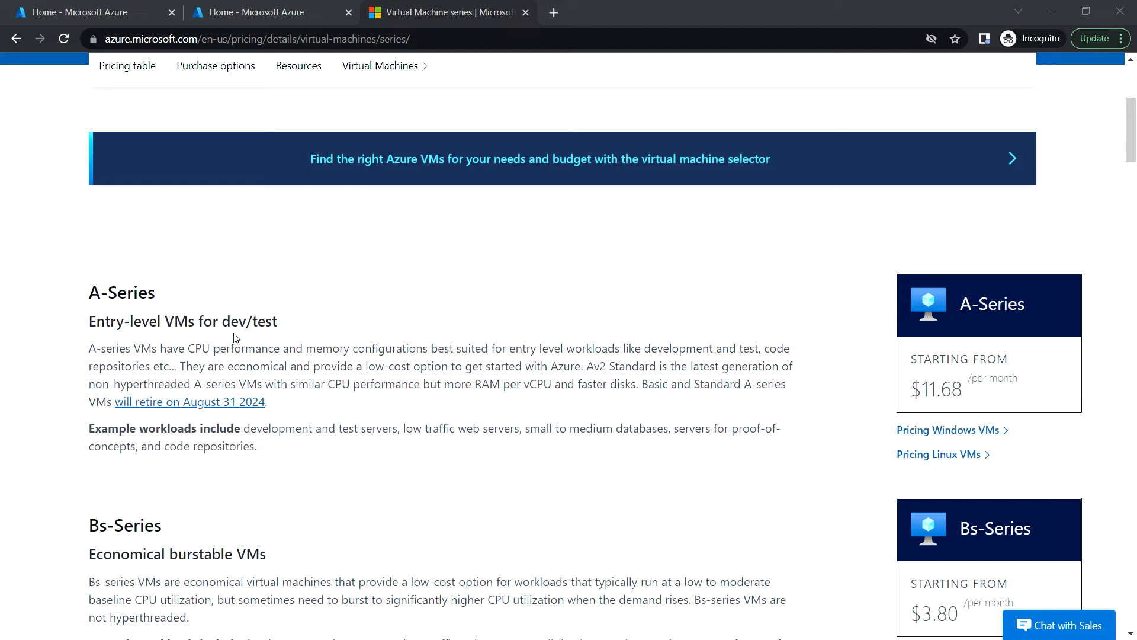
mouse_move(297, 328)
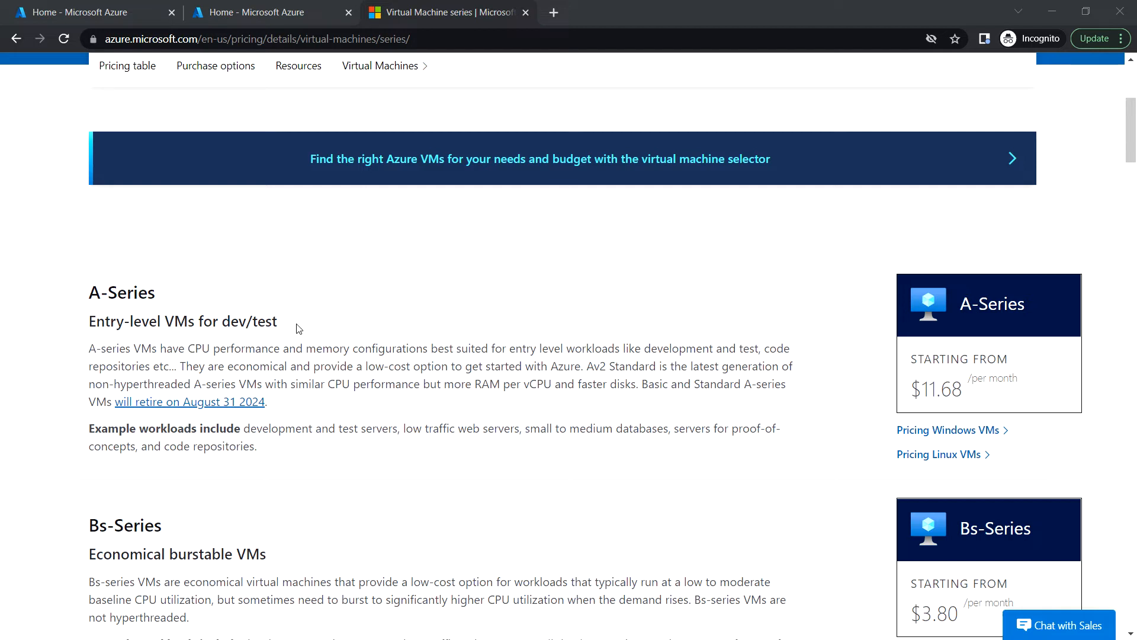
mouse_move(937, 357)
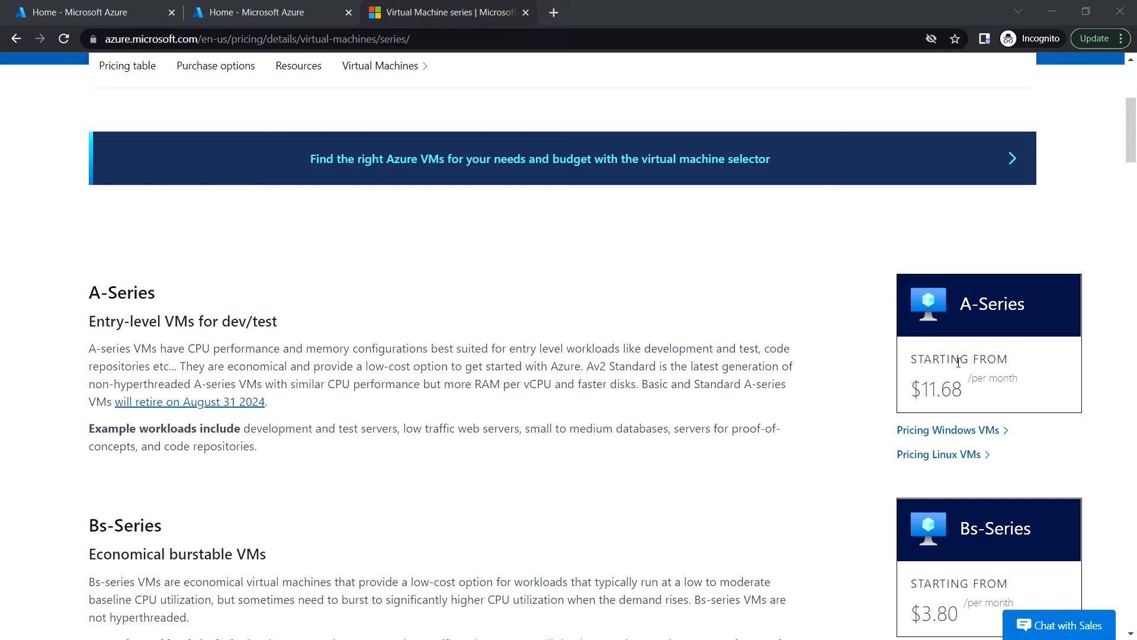
mouse_move(960, 394)
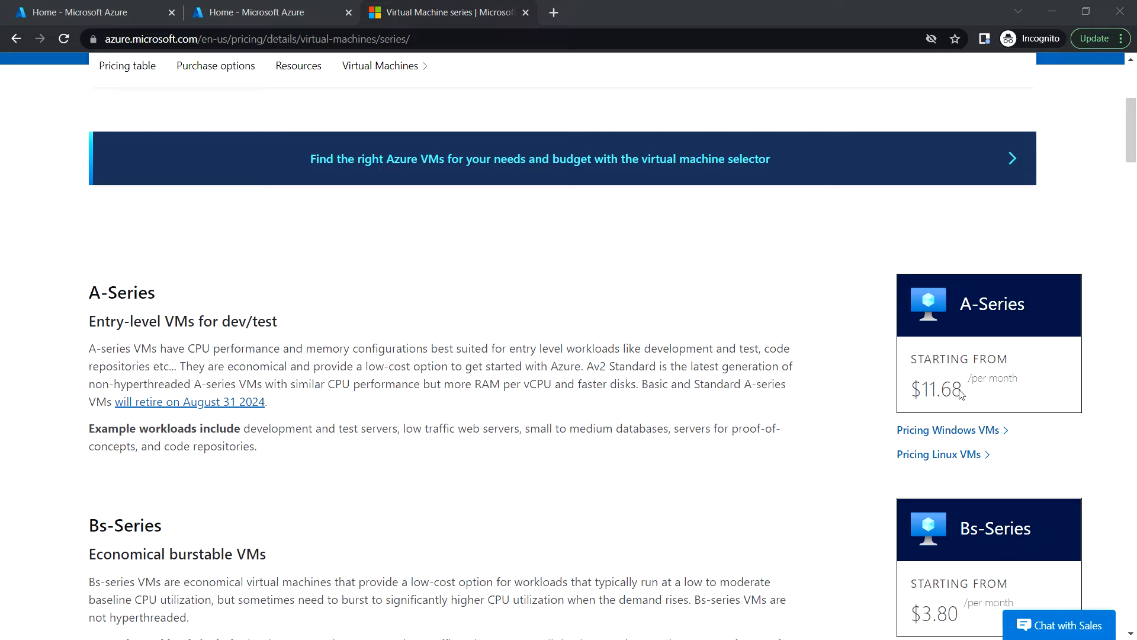
Read the Bs-Series burstable VMs from $3.80/month, highlighting the 'databases' example workload.
scroll("down", 3)
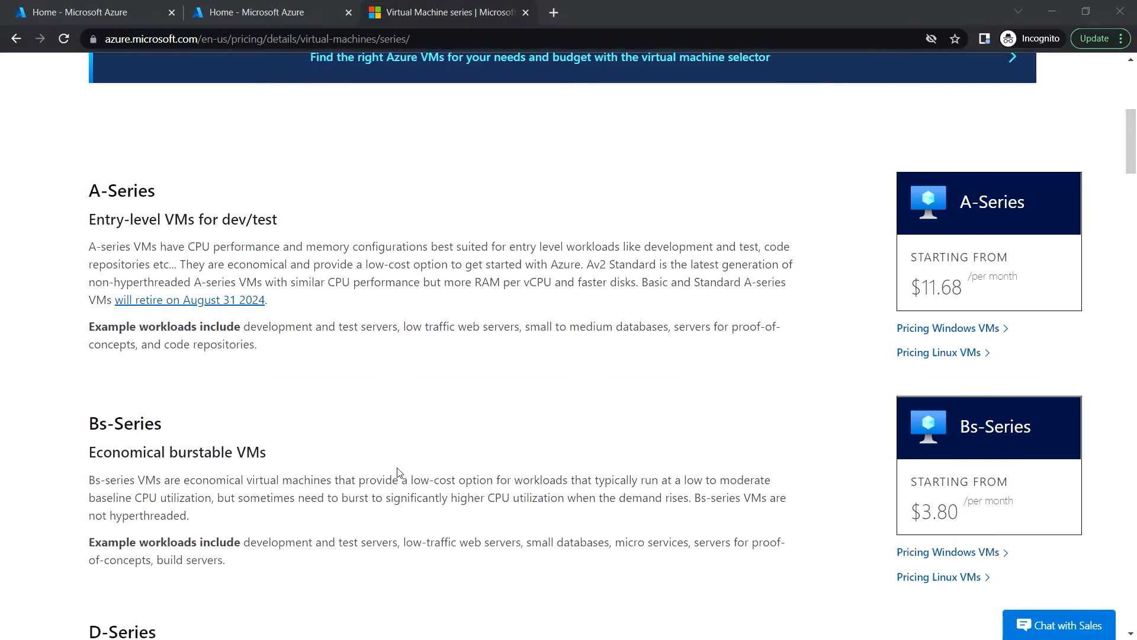
scroll("down", 3)
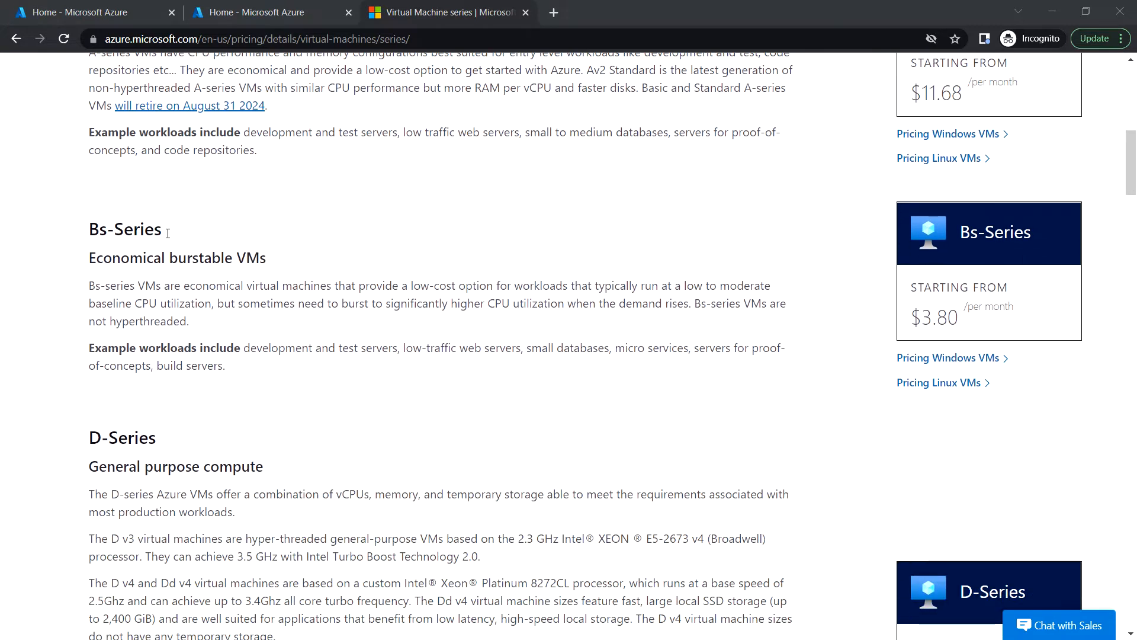
mouse_move(201, 281)
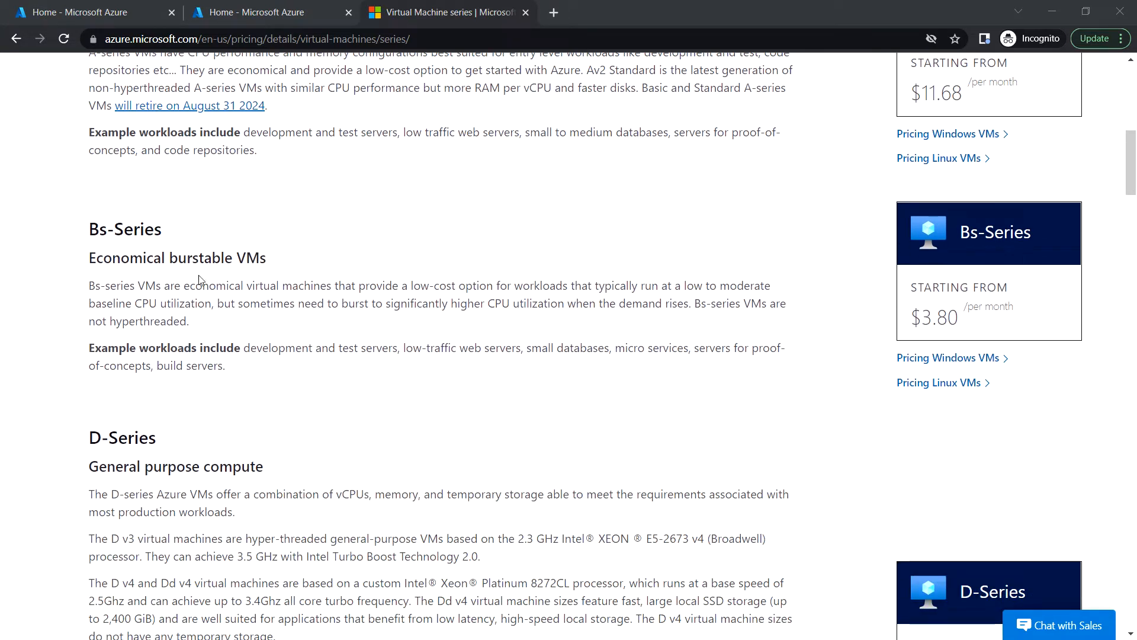
mouse_move(261, 372)
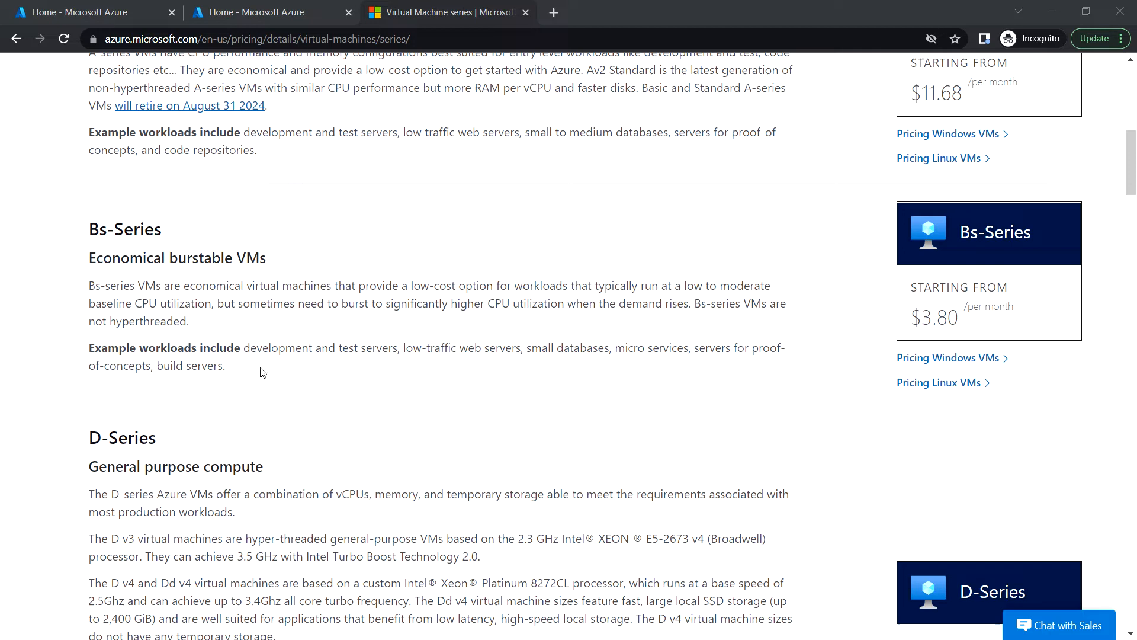
mouse_move(375, 348)
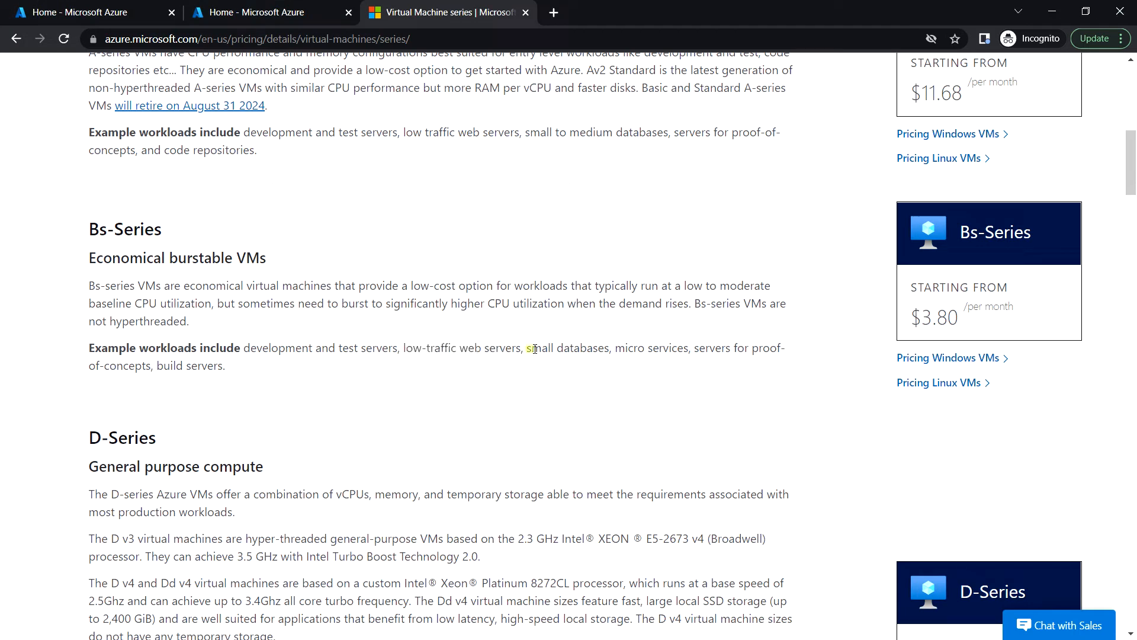
double_click(569, 347)
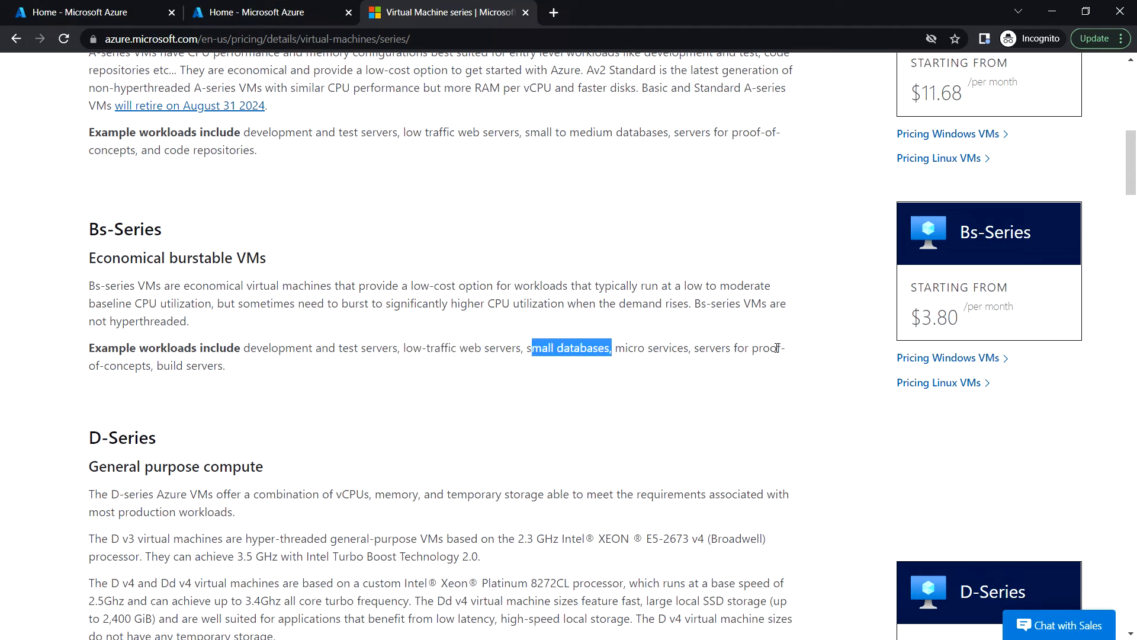
scroll("down", 3)
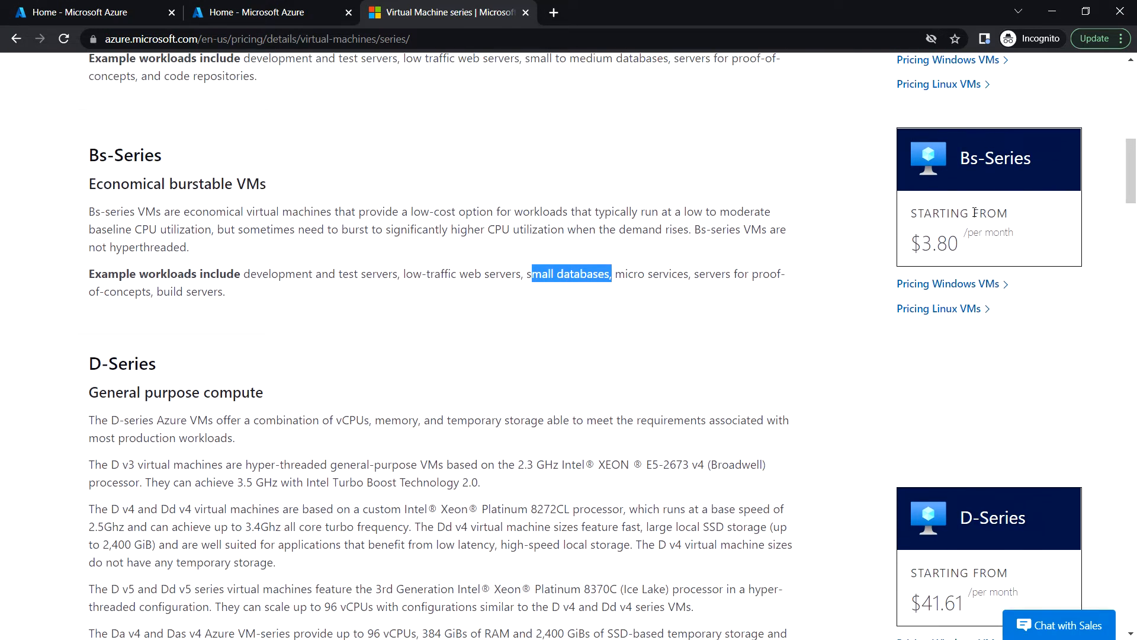
mouse_move(977, 264)
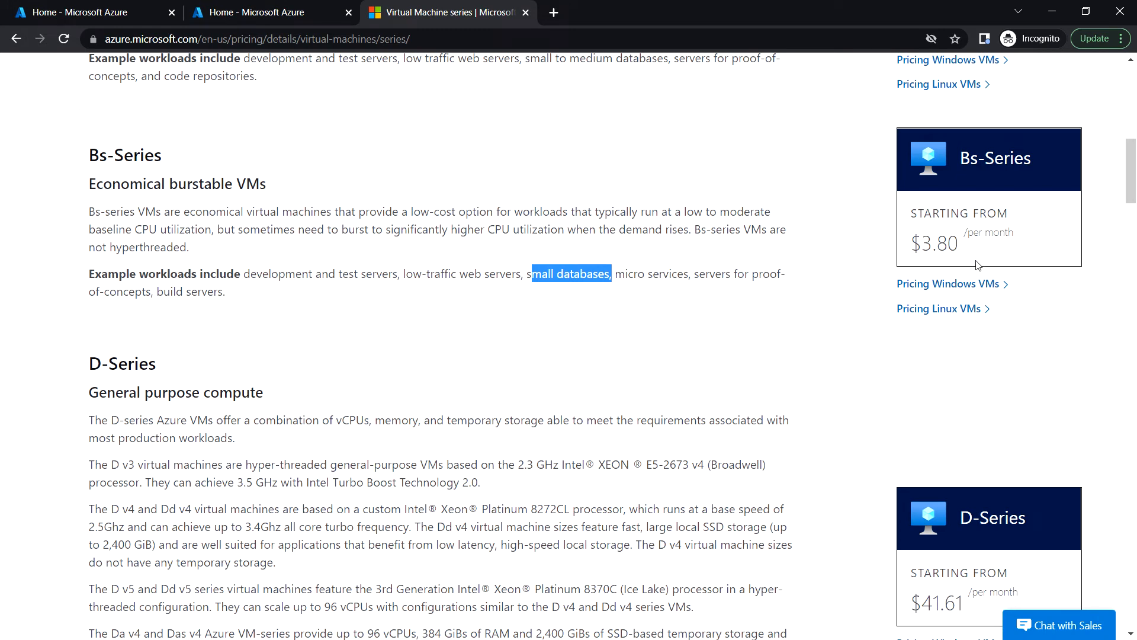
mouse_move(985, 217)
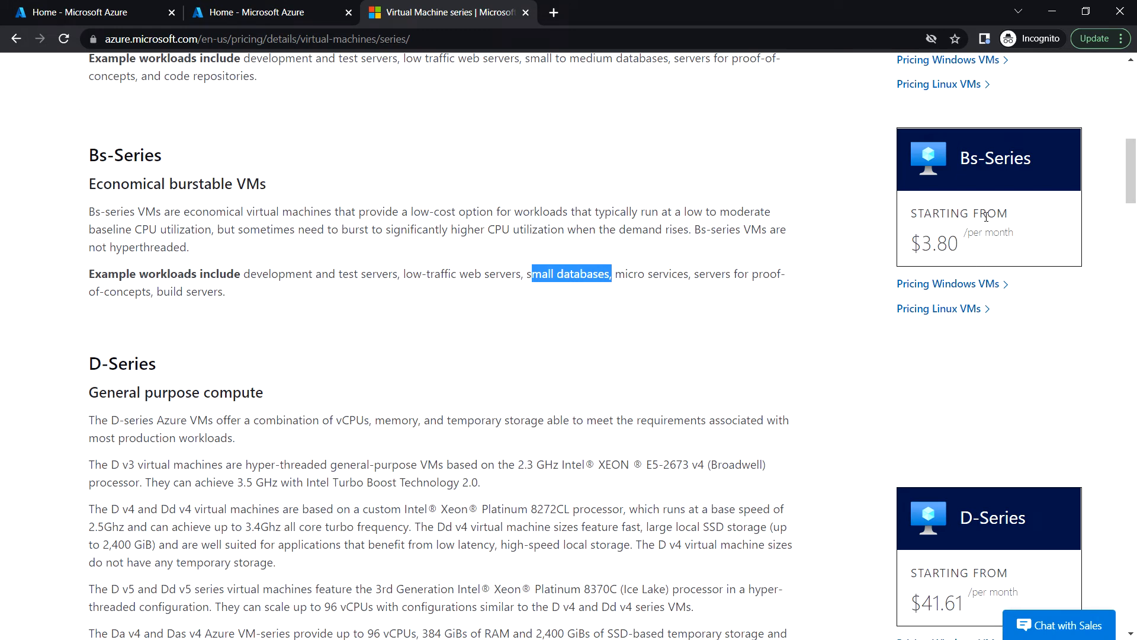
mouse_move(1003, 207)
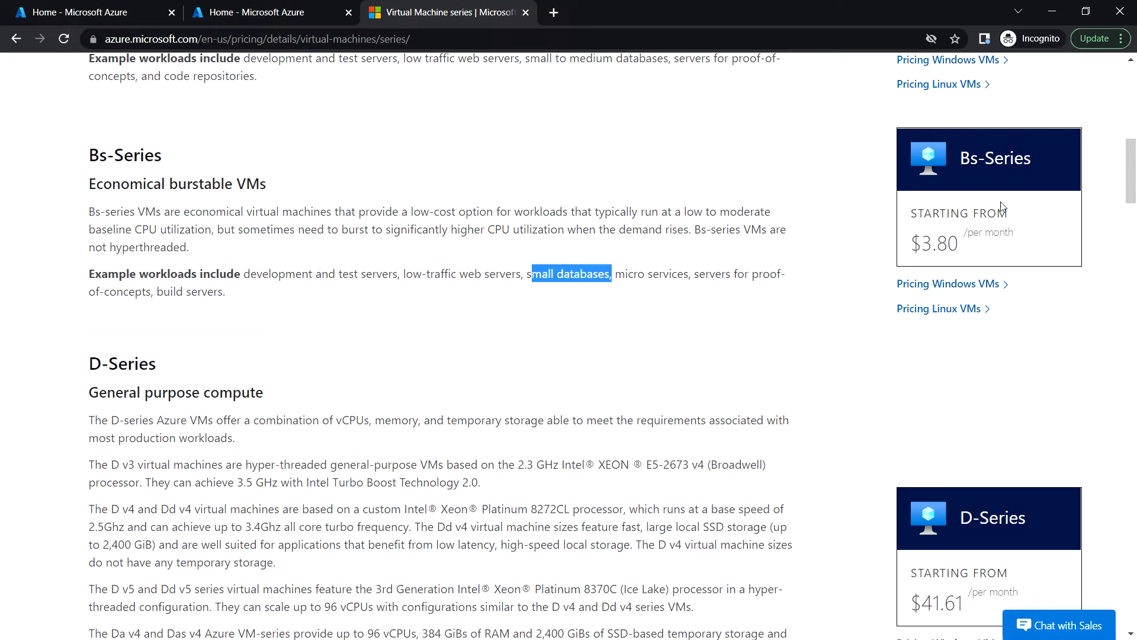
Scroll to the D-Series general purpose section with its enterprise workloads and $41.61 price.
scroll("down", 3)
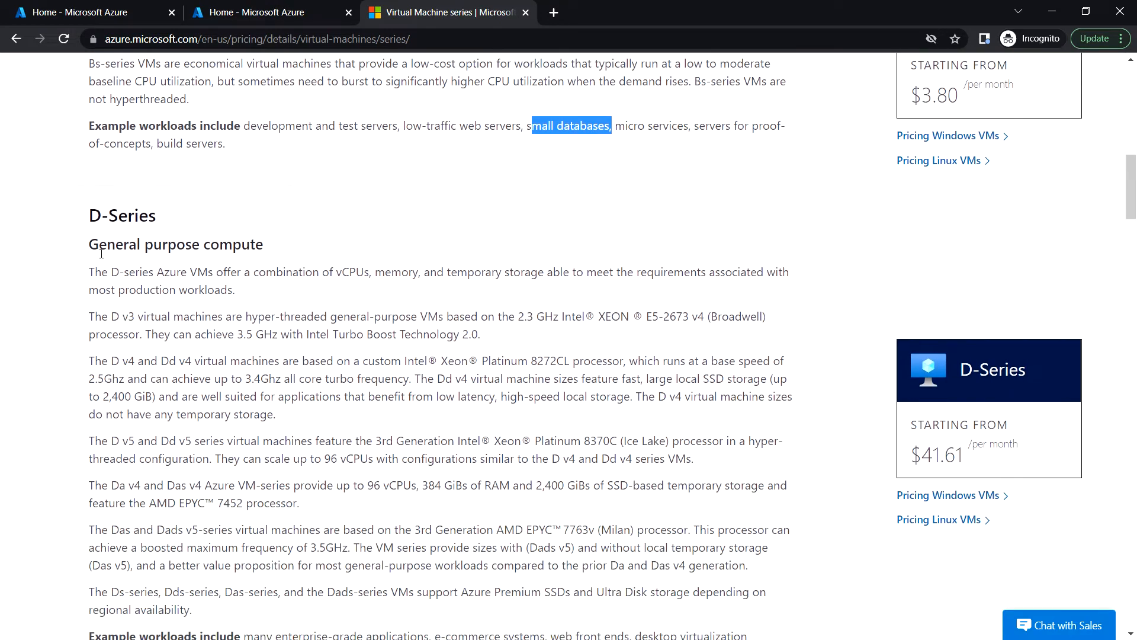
mouse_move(100, 254)
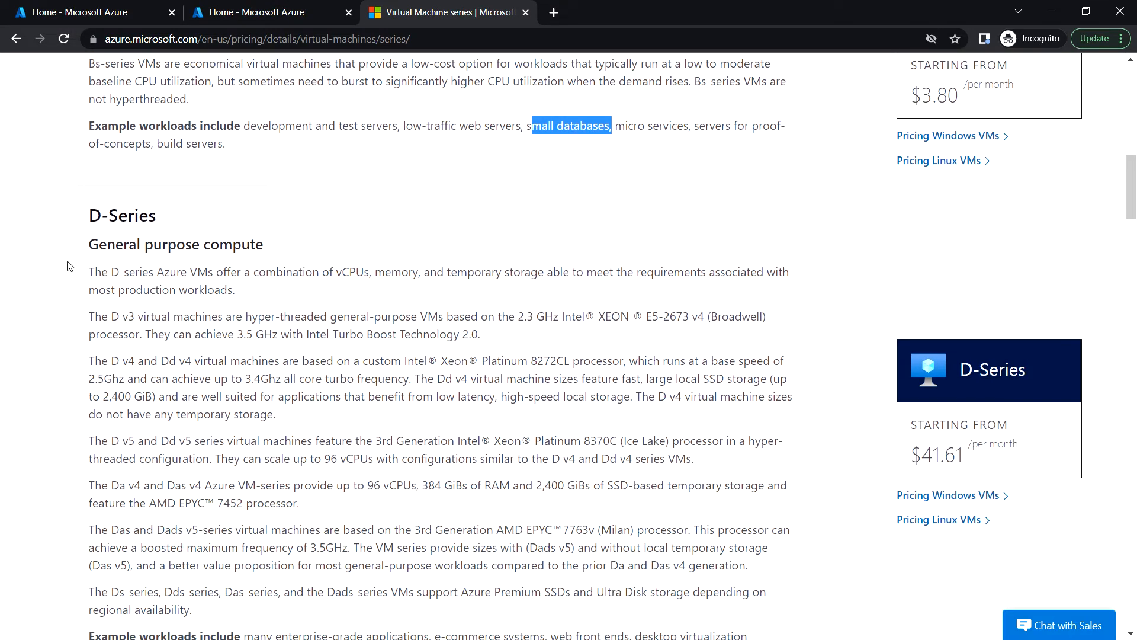
mouse_move(511, 311)
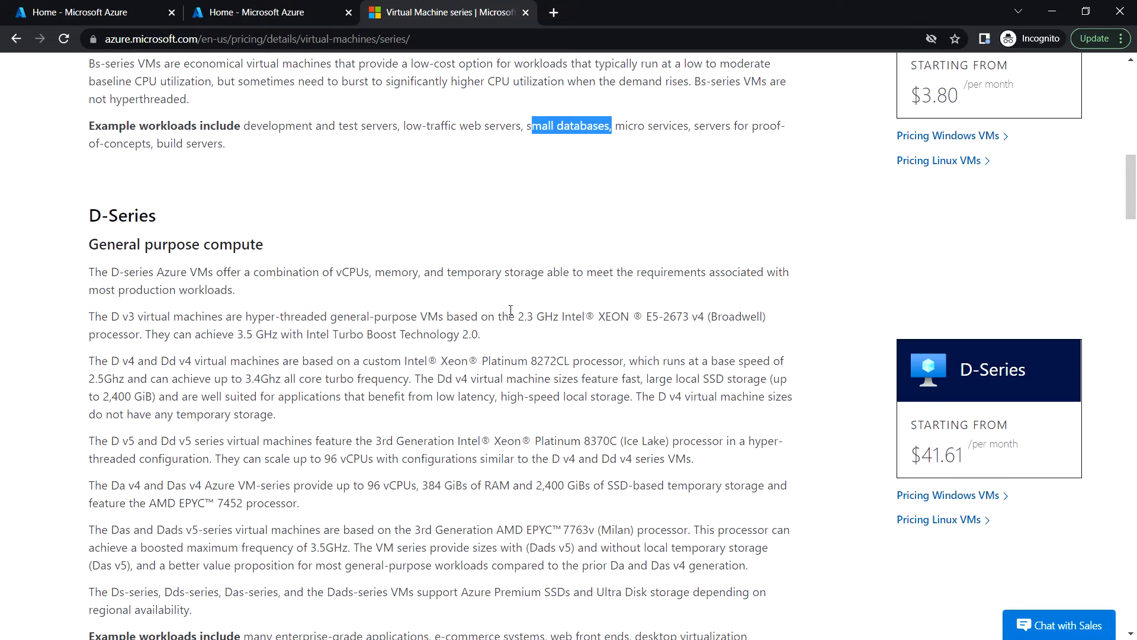
scroll("down", 3)
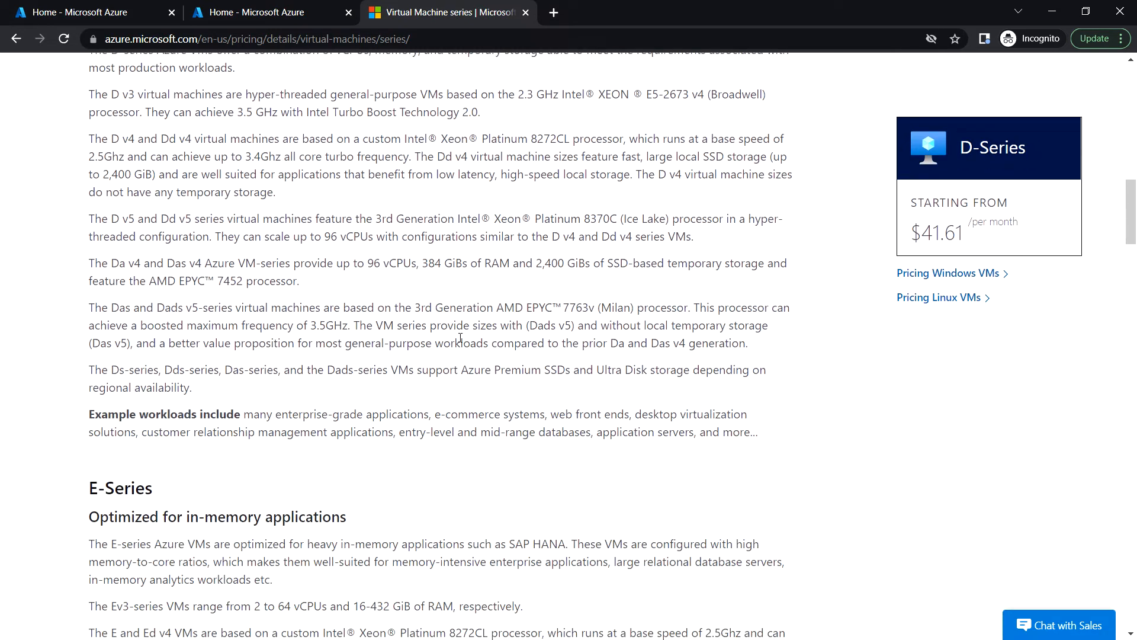
mouse_move(460, 417)
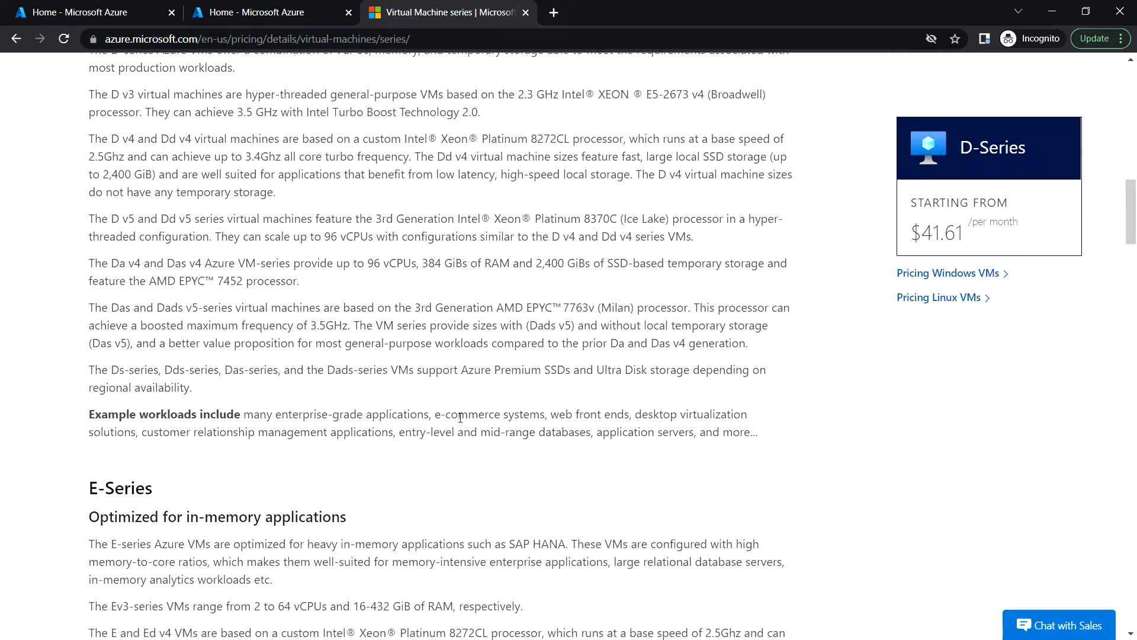
mouse_move(574, 414)
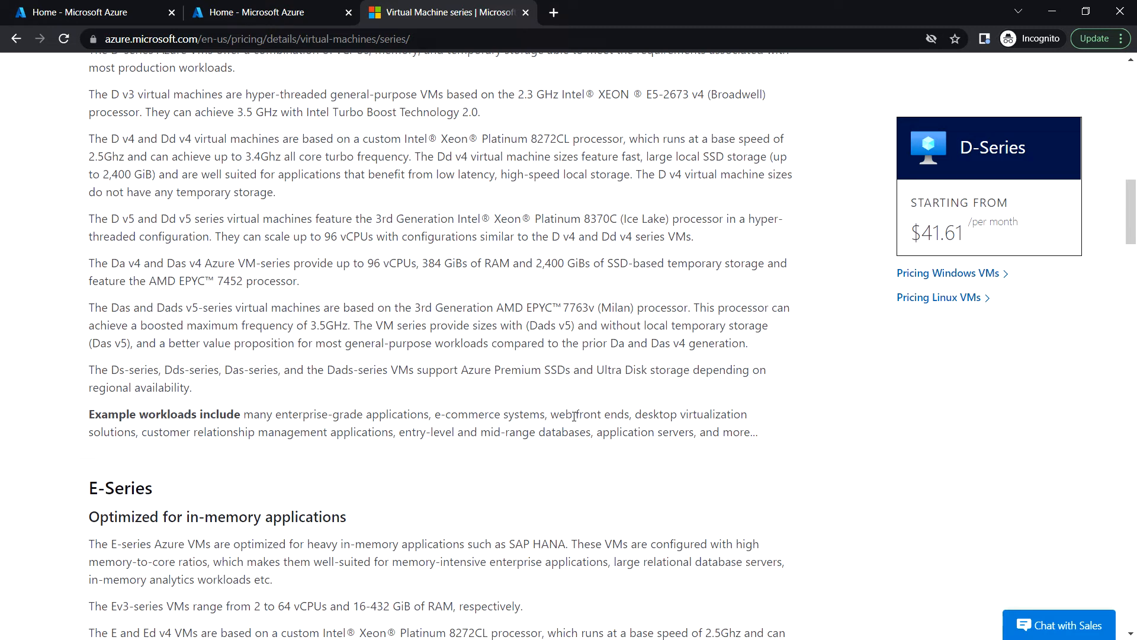
mouse_move(262, 407)
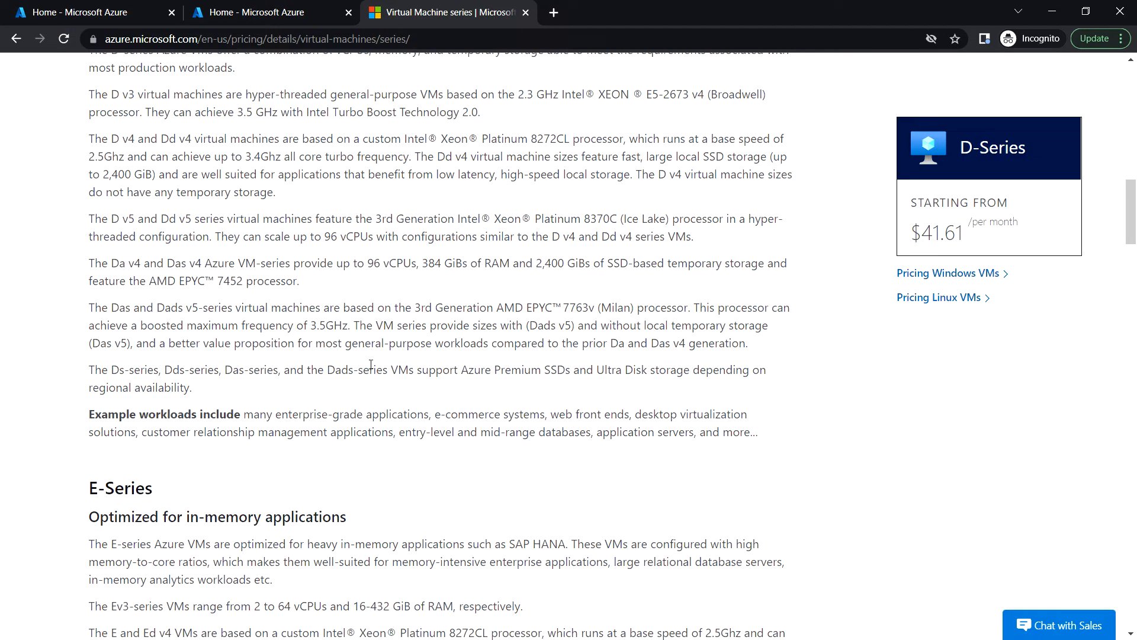
Scroll to the E-Series memory-optimized VMs, SAP HANA workloads and $58.40 monthly price.
scroll("down", 3)
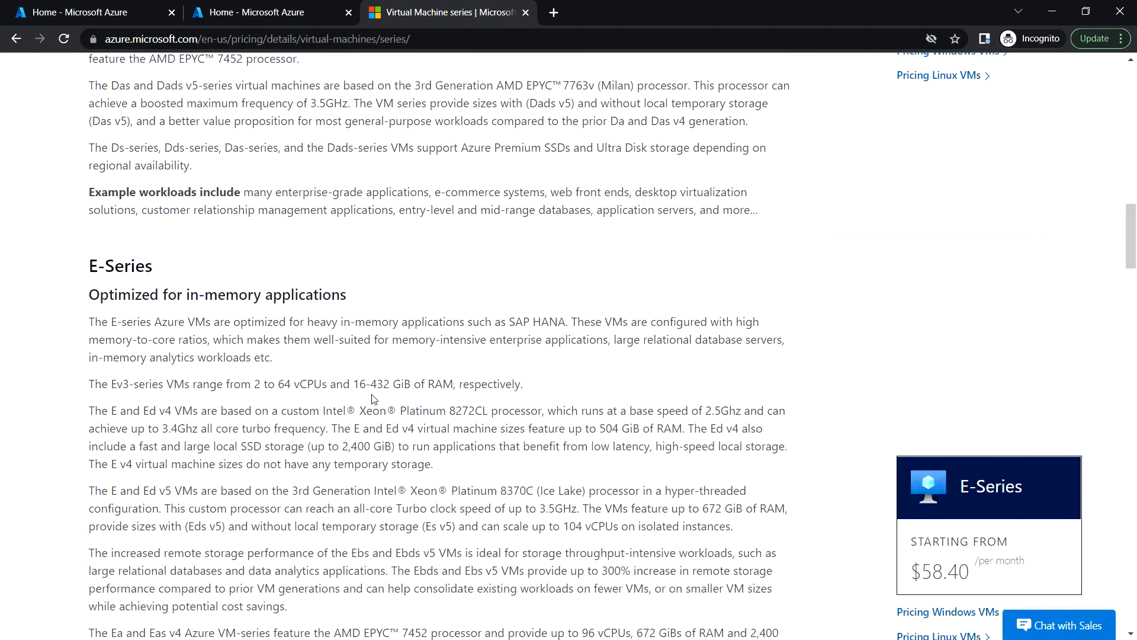
mouse_move(93, 321)
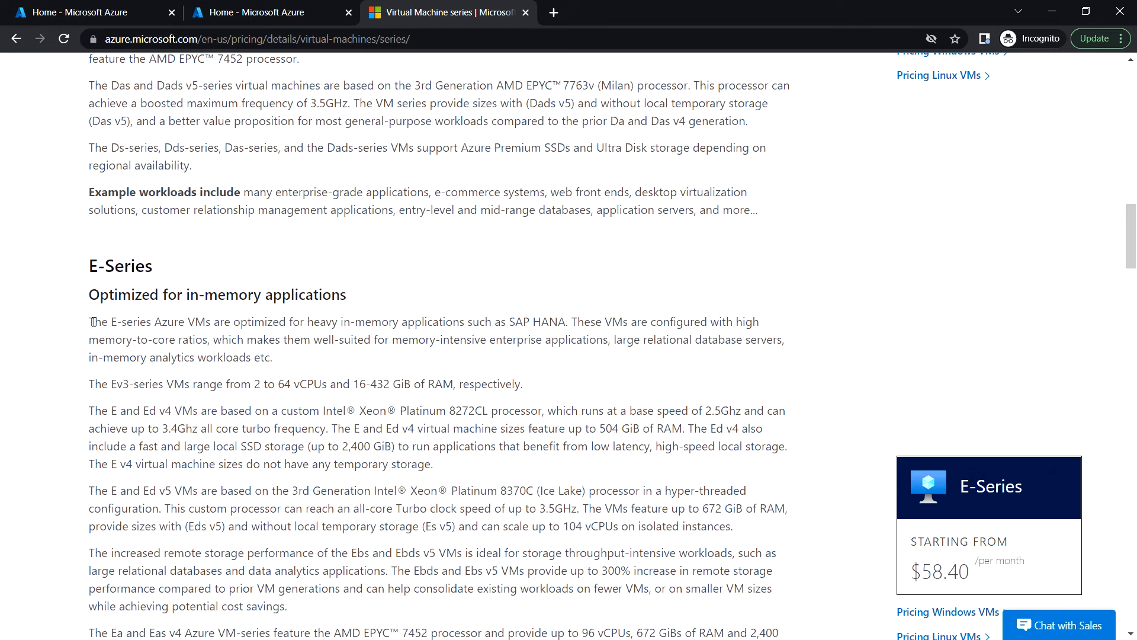
mouse_move(324, 359)
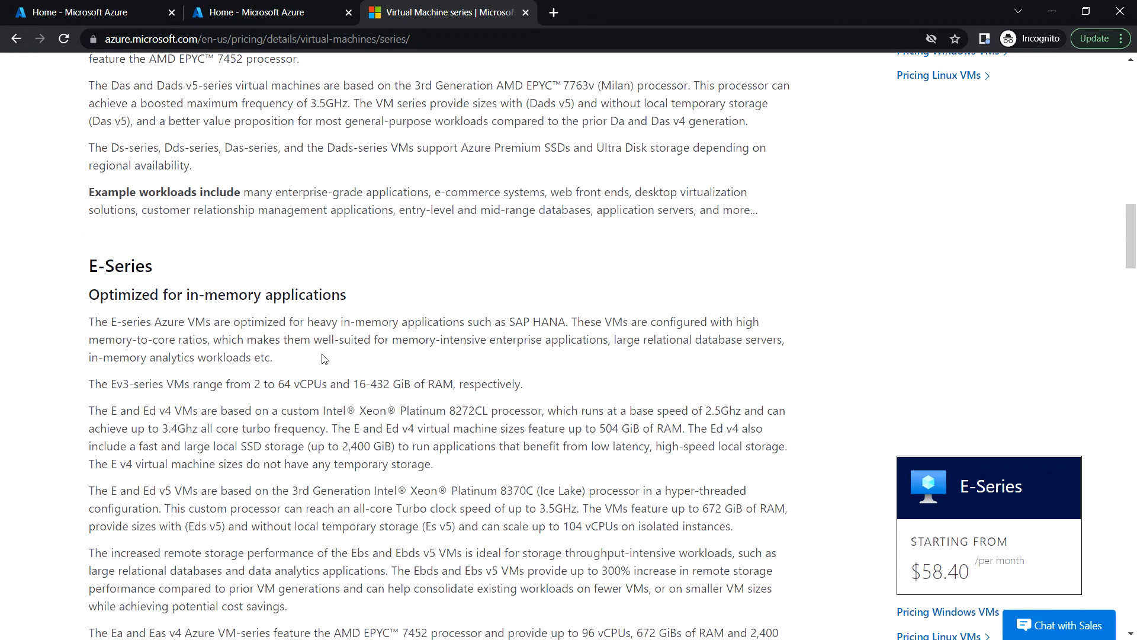
scroll("down", 3)
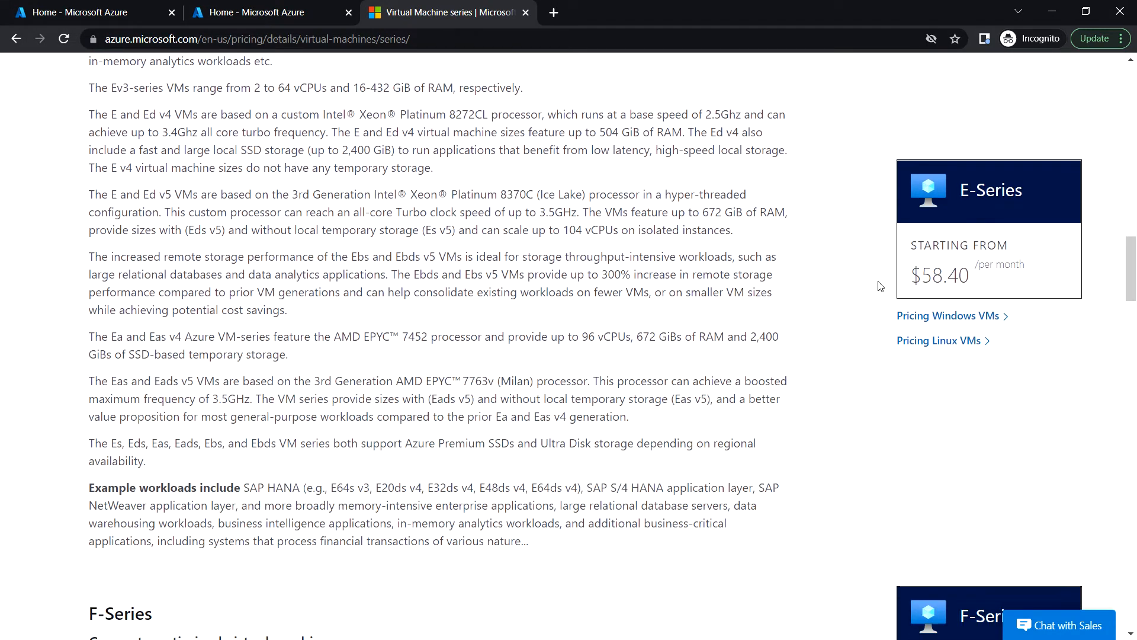
mouse_move(962, 277)
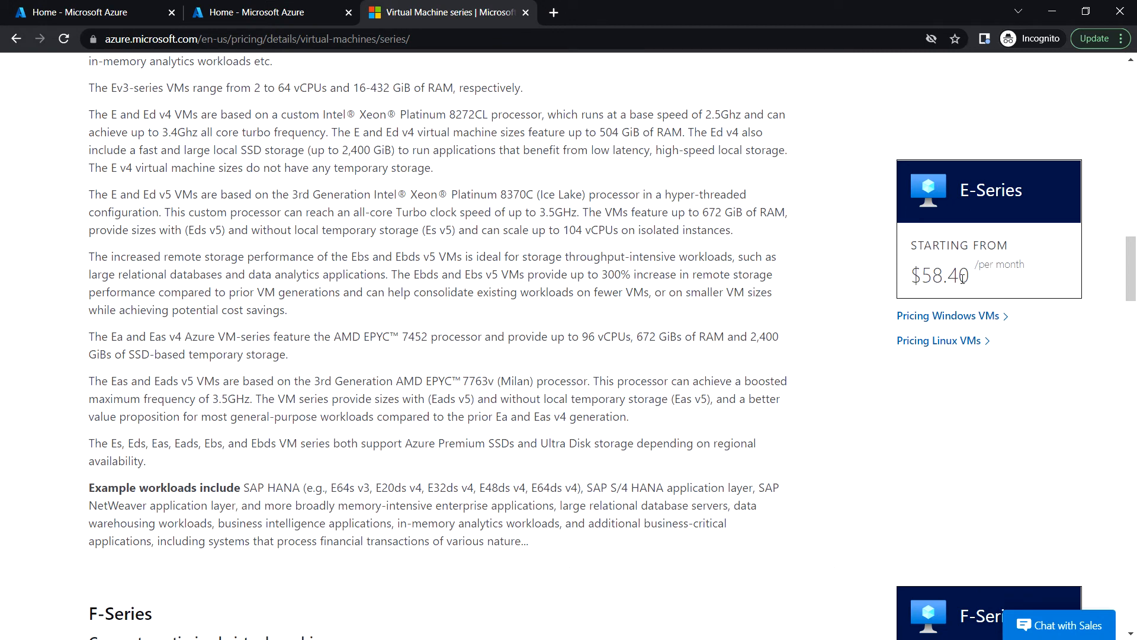
mouse_move(997, 268)
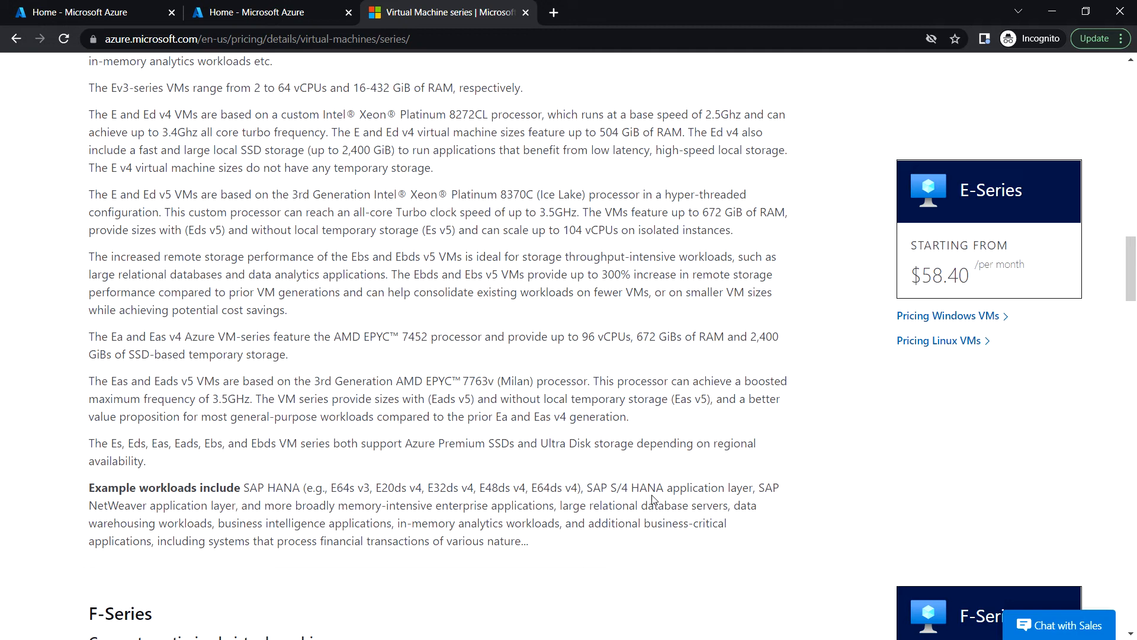
mouse_move(345, 412)
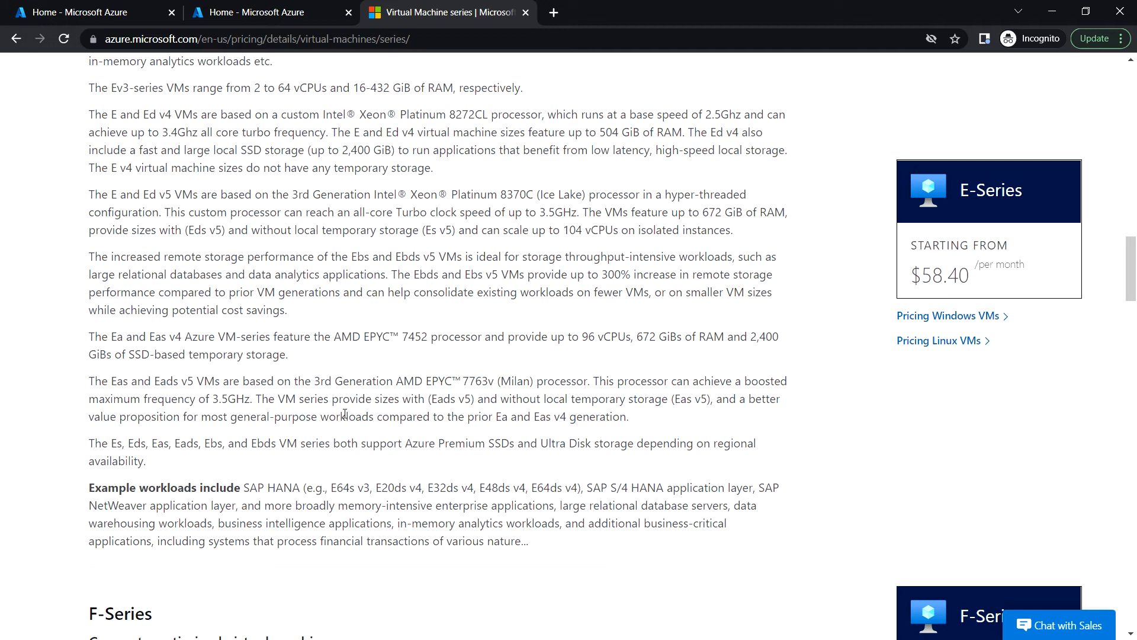
From the portal tab, choose Virtual machines, then Create > Azure virtual machine.
left_click(250, 13)
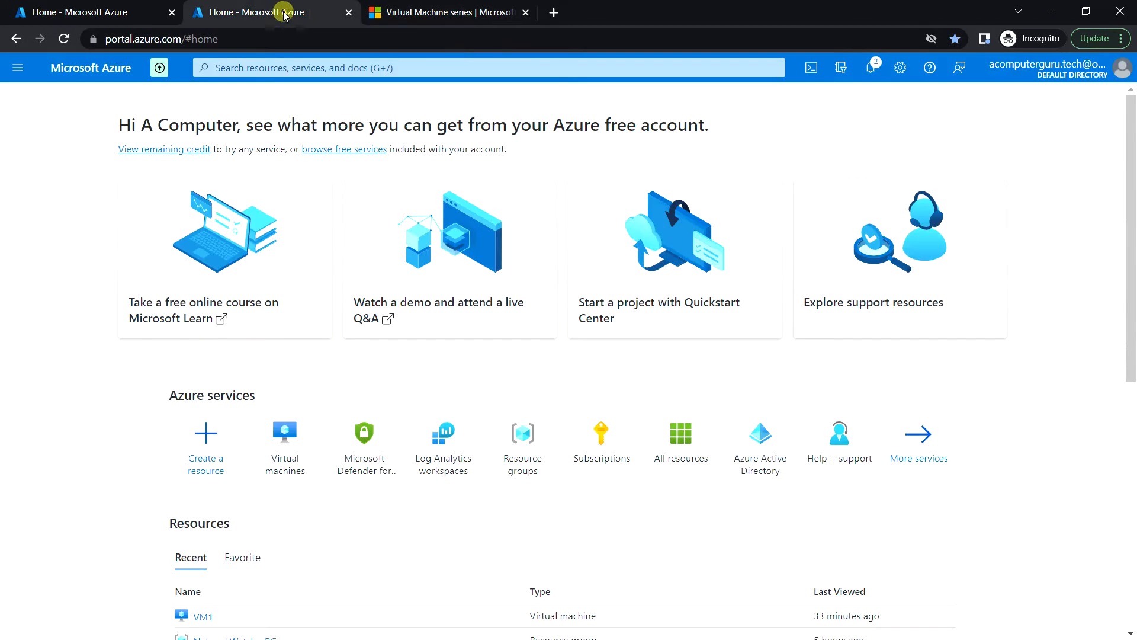
mouse_move(51, 270)
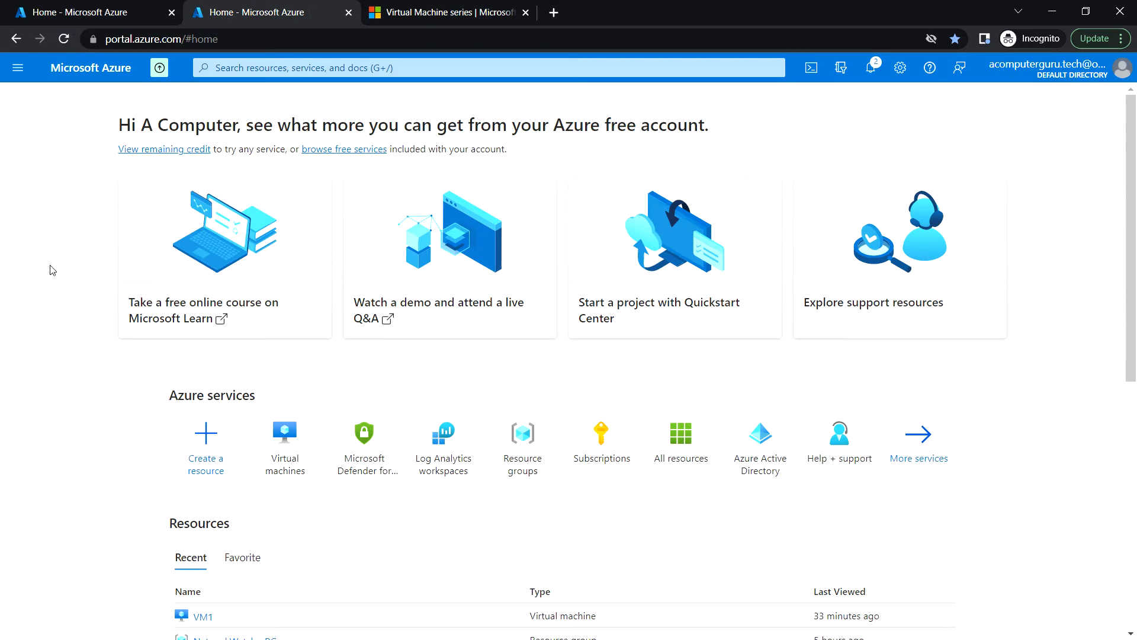
left_click(284, 439)
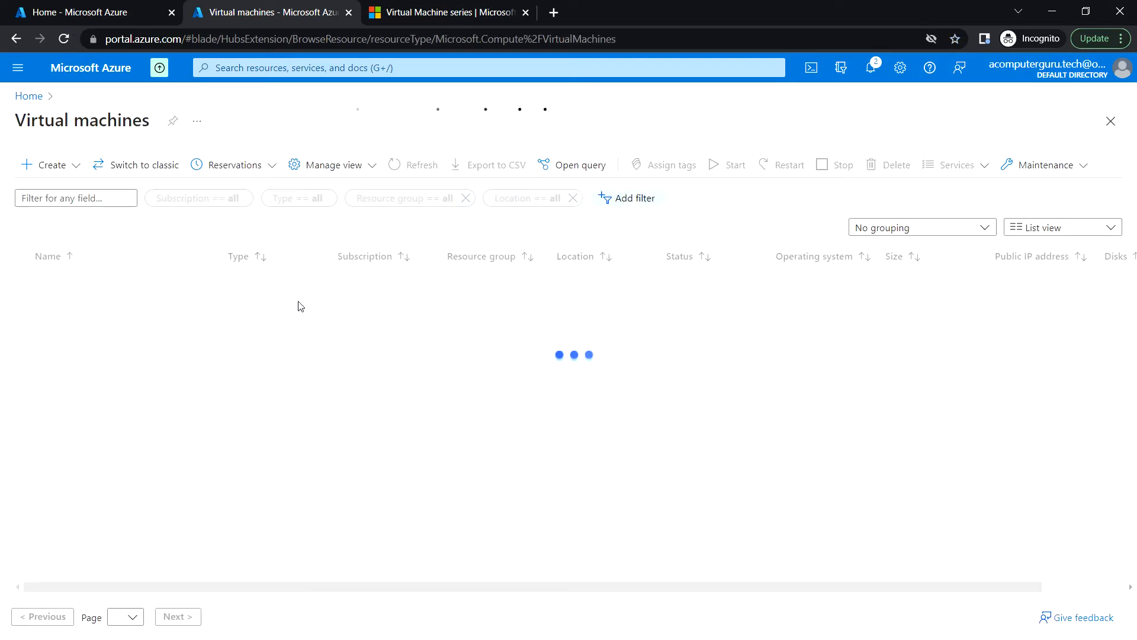
left_click(43, 165)
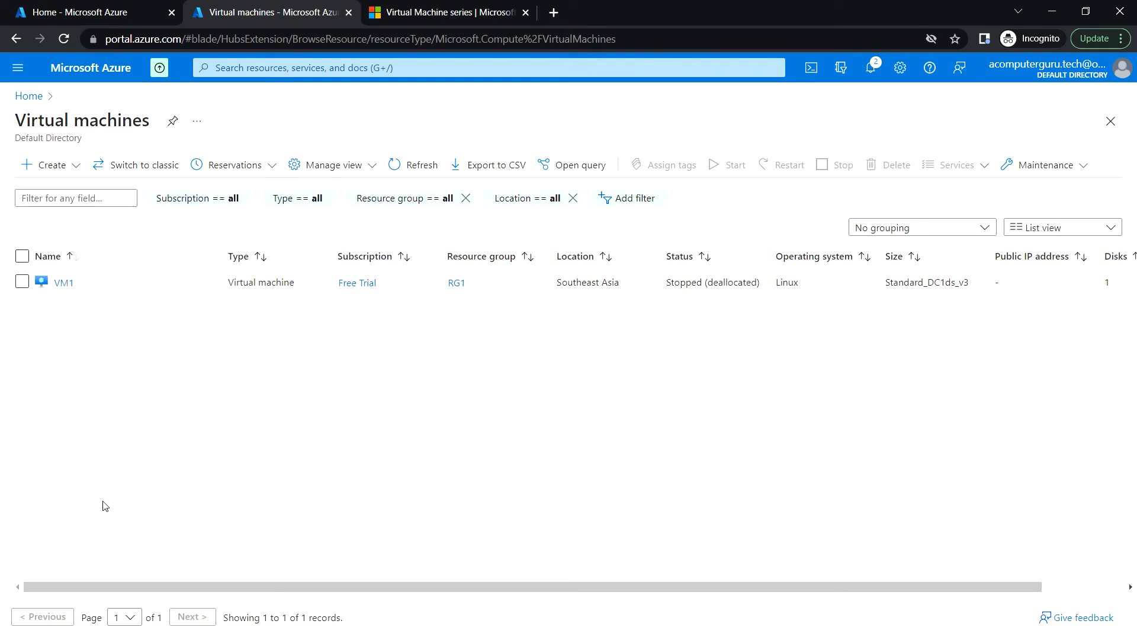
left_click(44, 165)
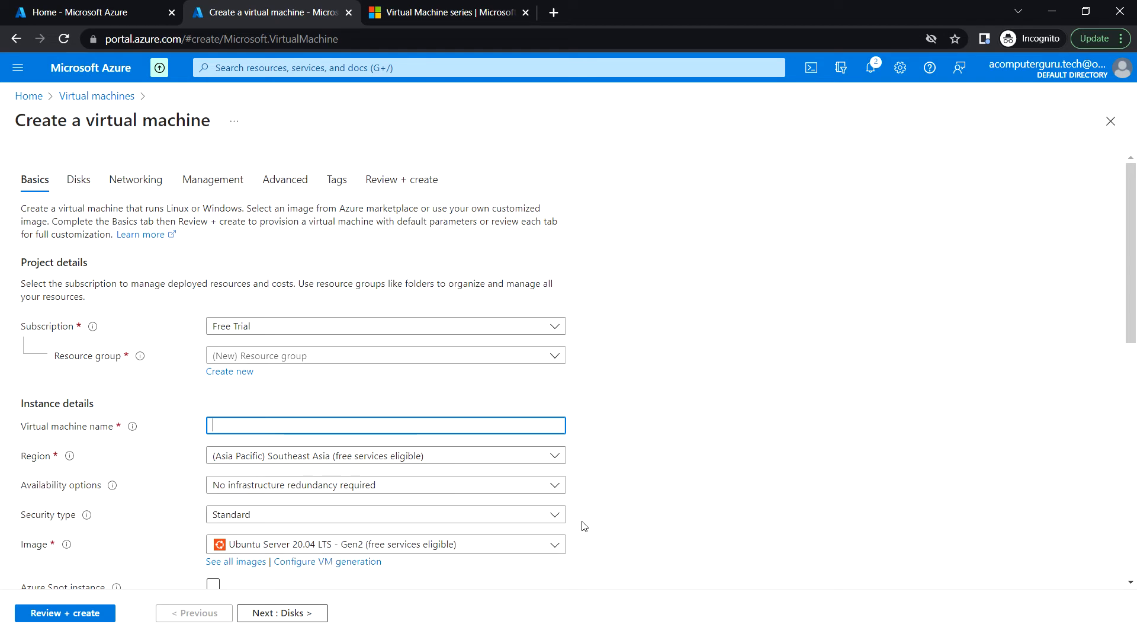
Open 'See all sizes' under Size to list the 579 Southeast Asia VM sizes.
scroll("down", 3)
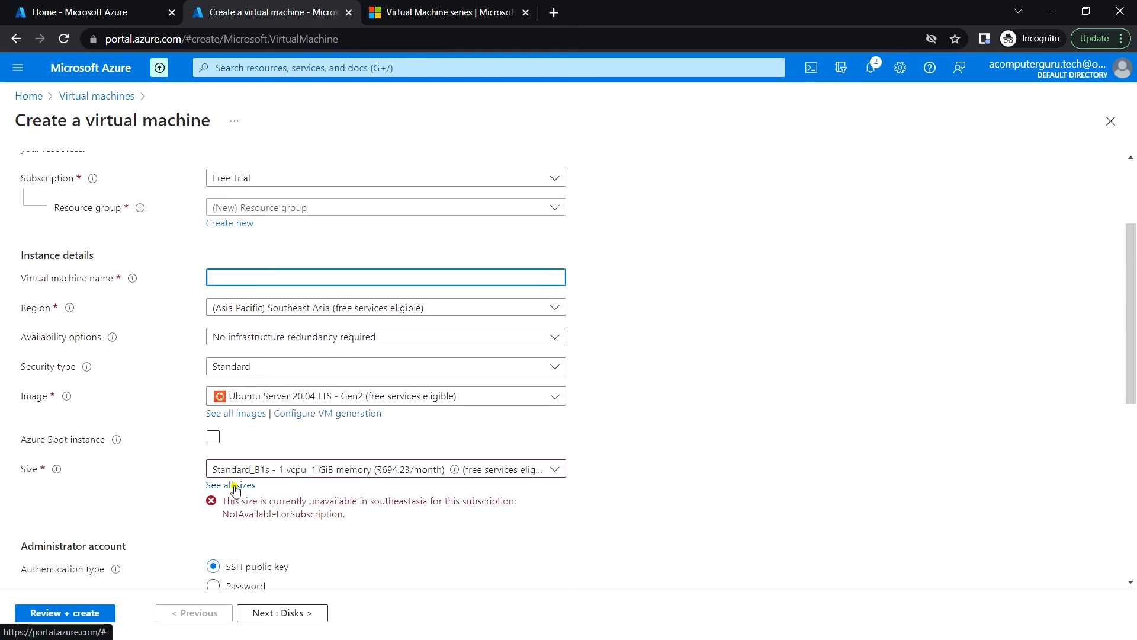
left_click(230, 484)
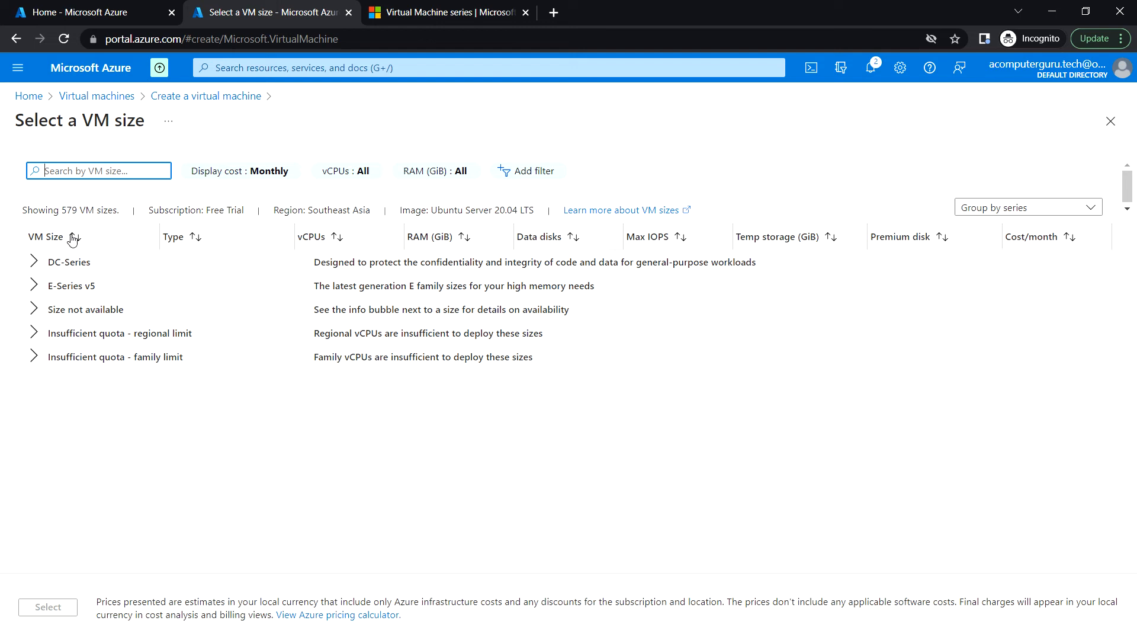
left_click(32, 261)
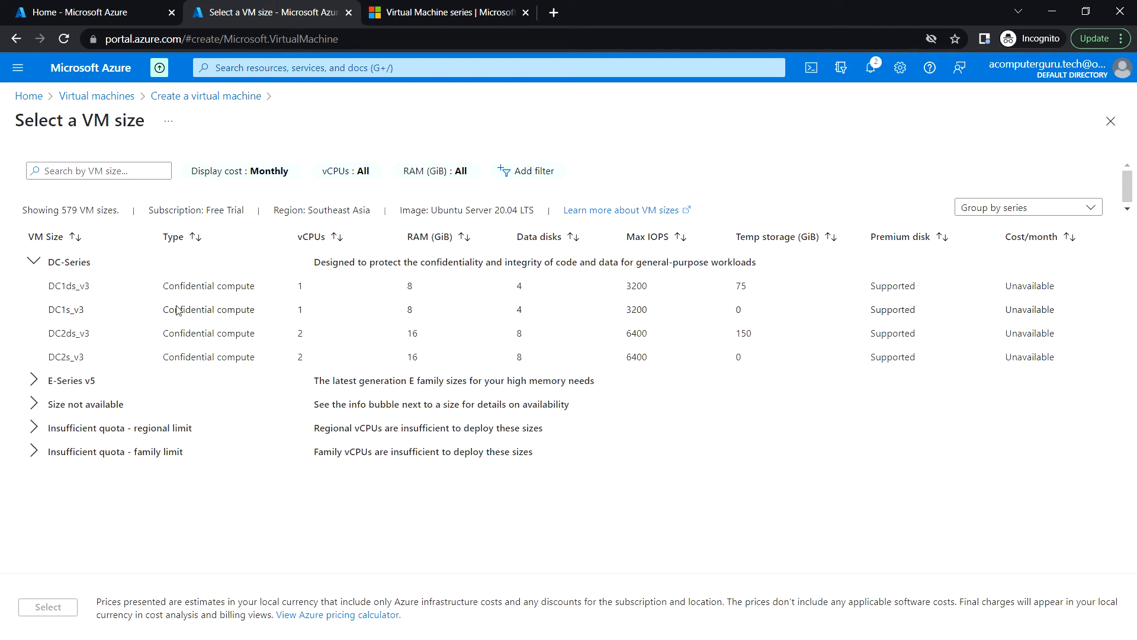
mouse_move(243, 309)
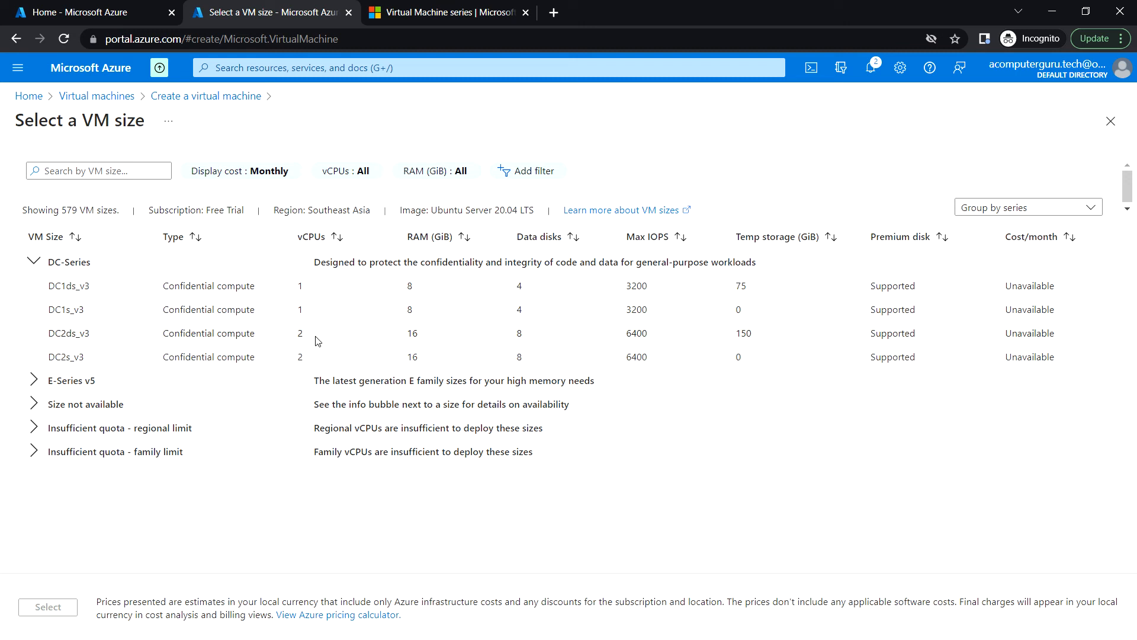
mouse_move(423, 341)
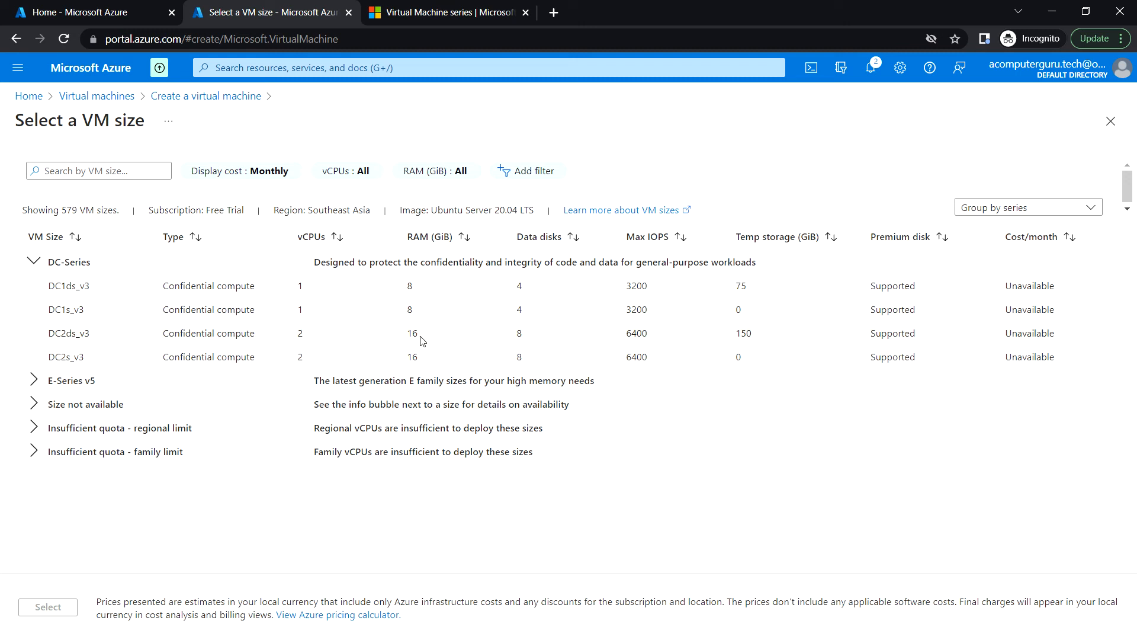
mouse_move(104, 343)
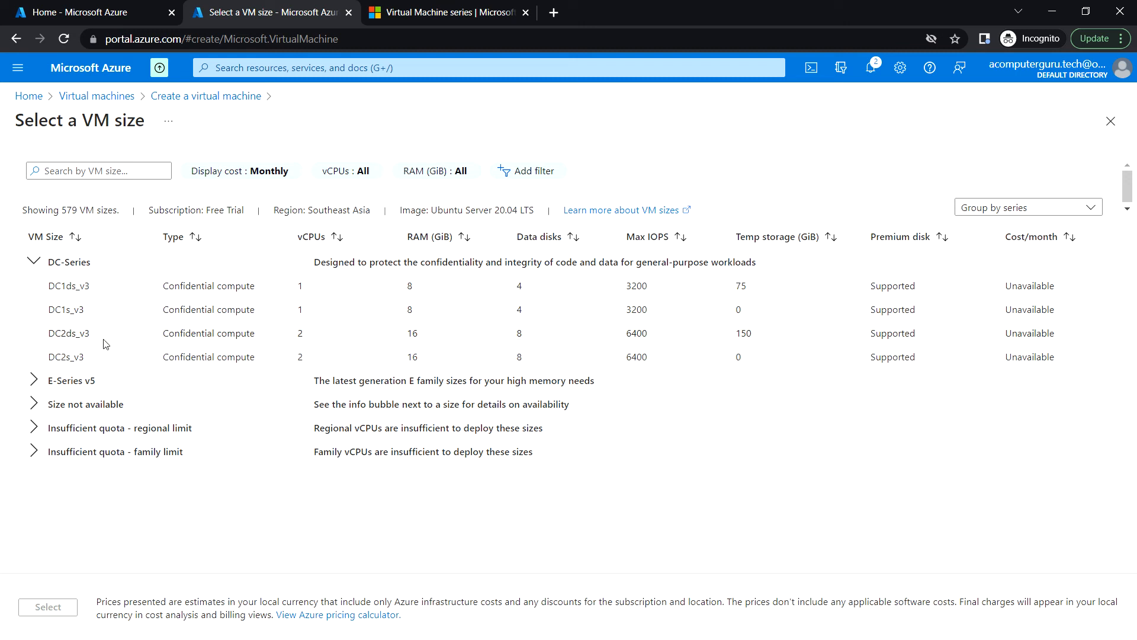
mouse_move(142, 343)
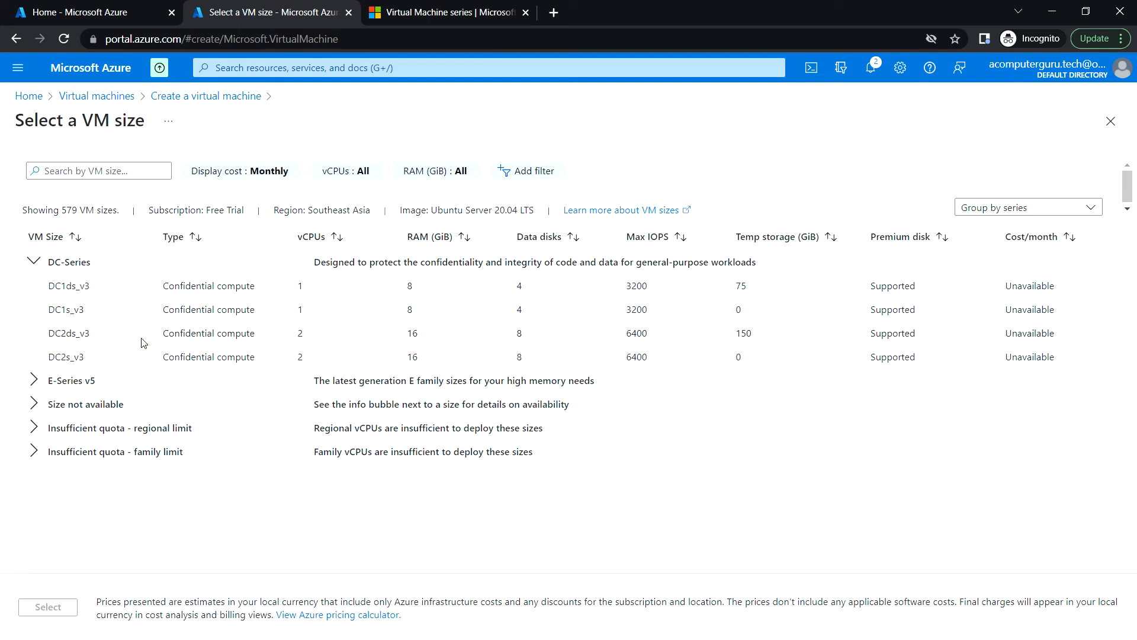
mouse_move(557, 338)
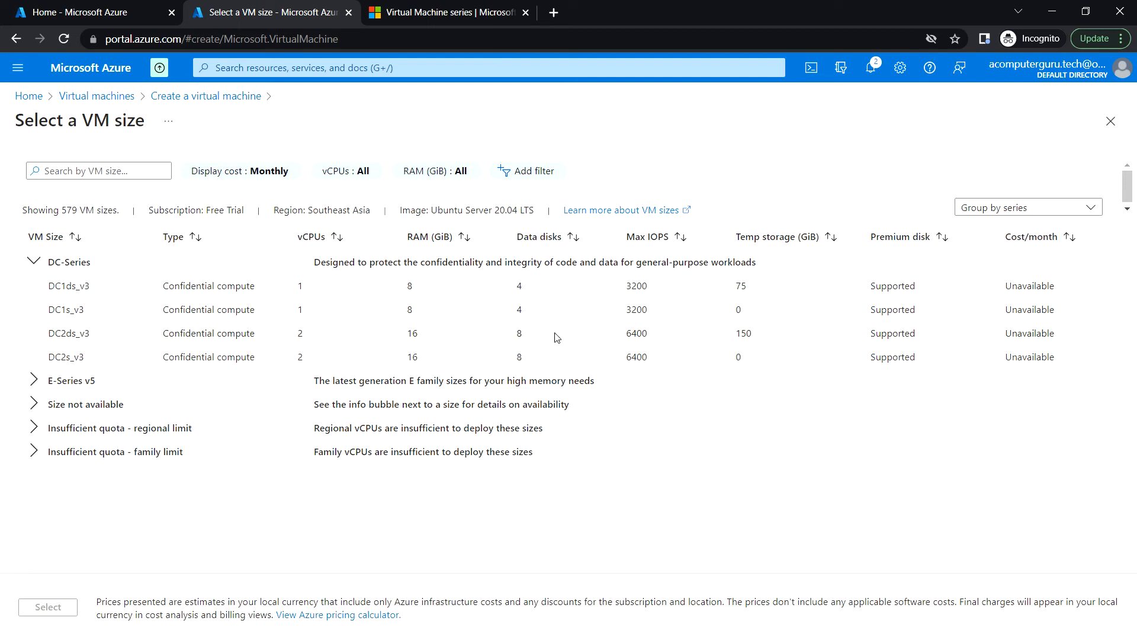
mouse_move(546, 334)
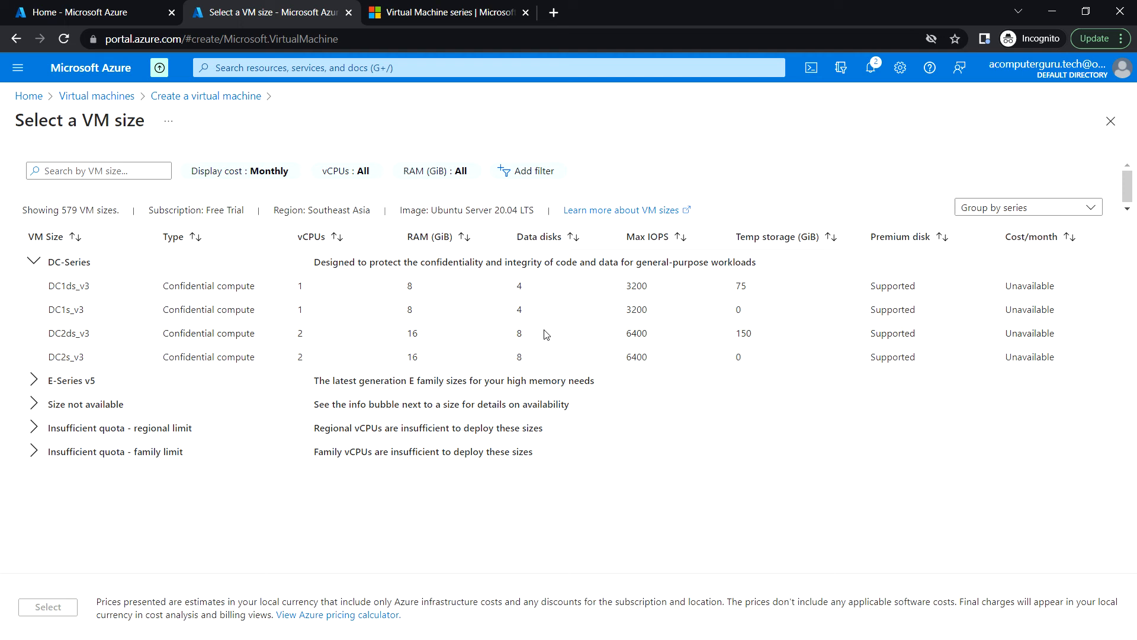
mouse_move(524, 342)
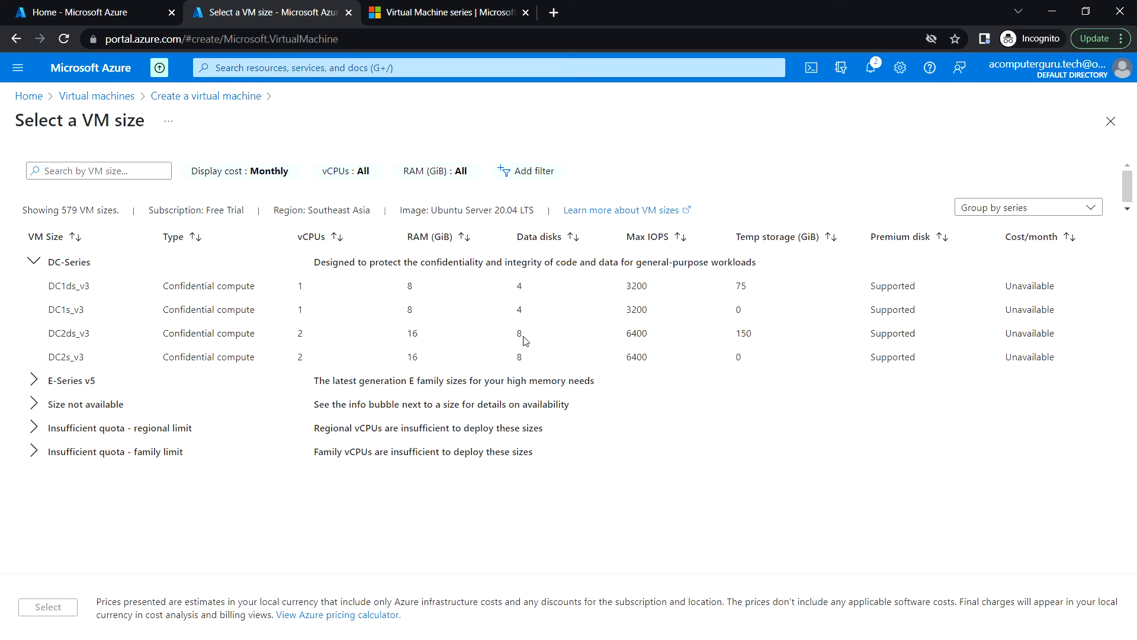
mouse_move(685, 348)
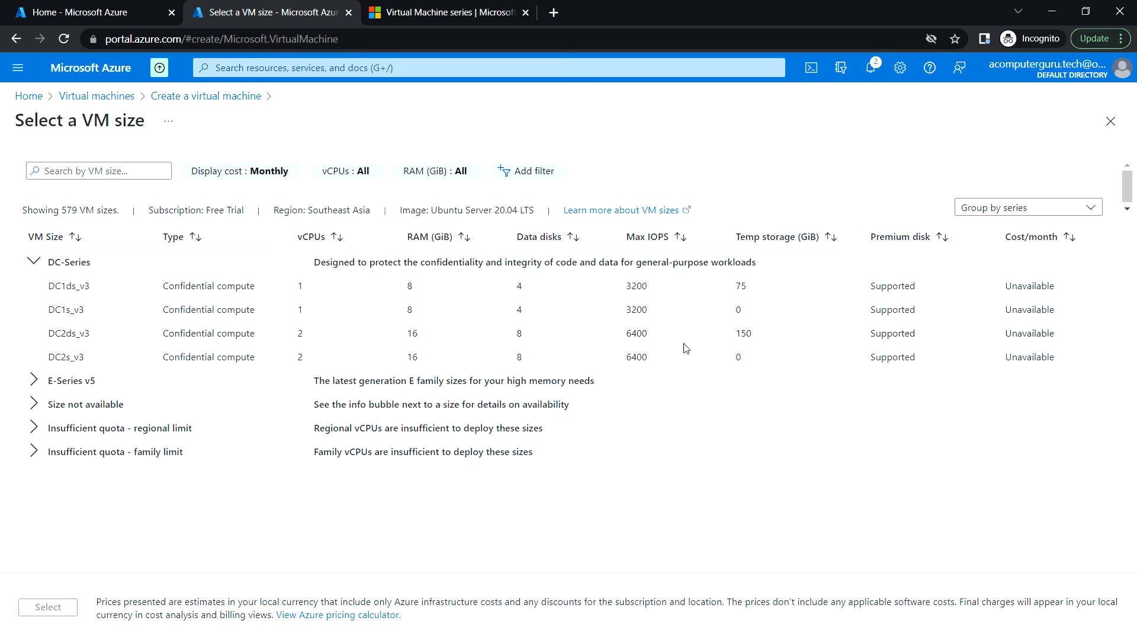
mouse_move(921, 334)
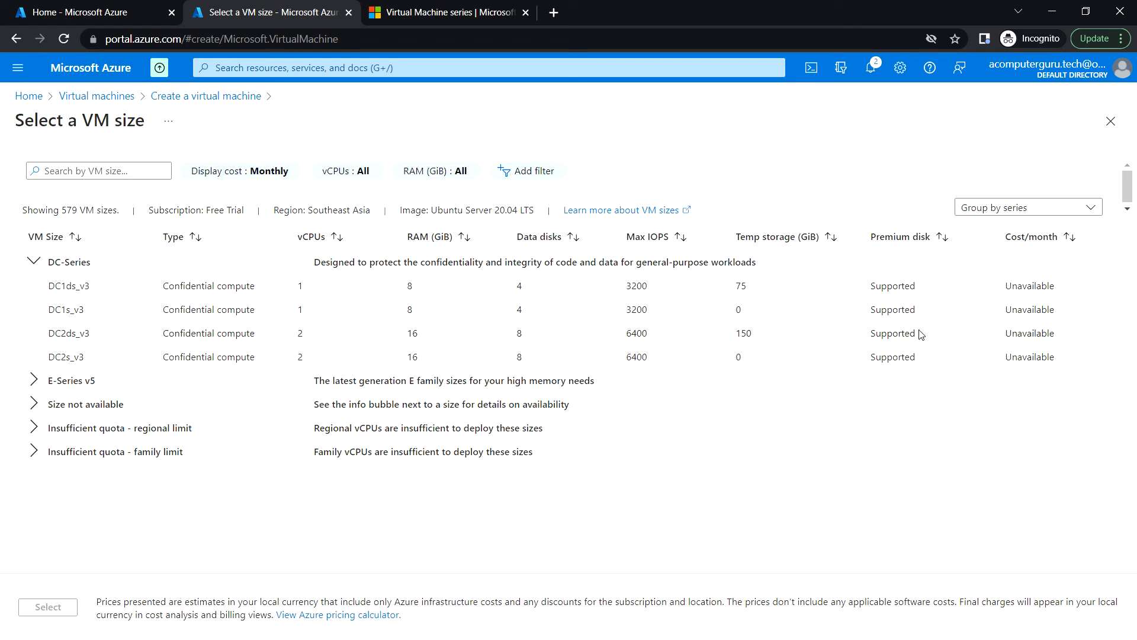
mouse_move(332, 300)
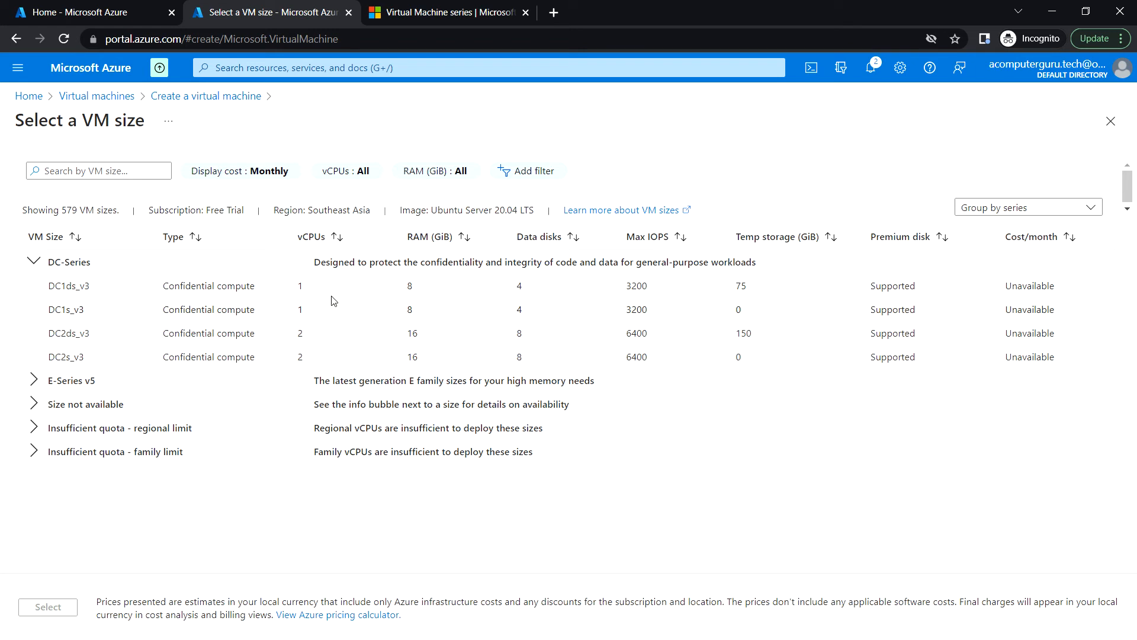
mouse_move(305, 303)
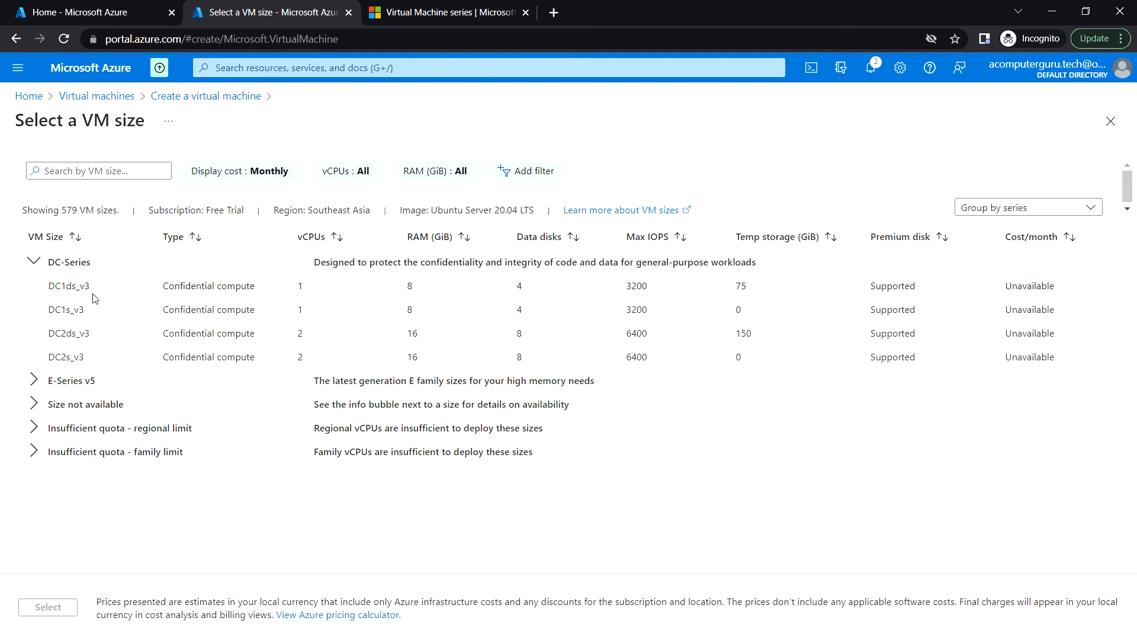
mouse_move(81, 349)
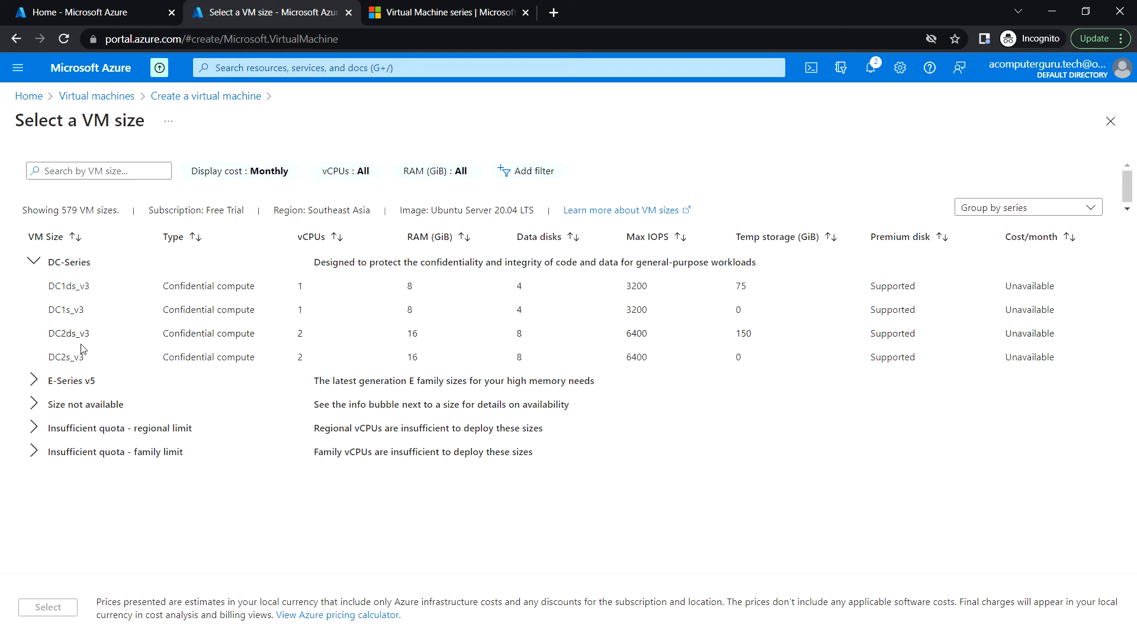
mouse_move(49, 390)
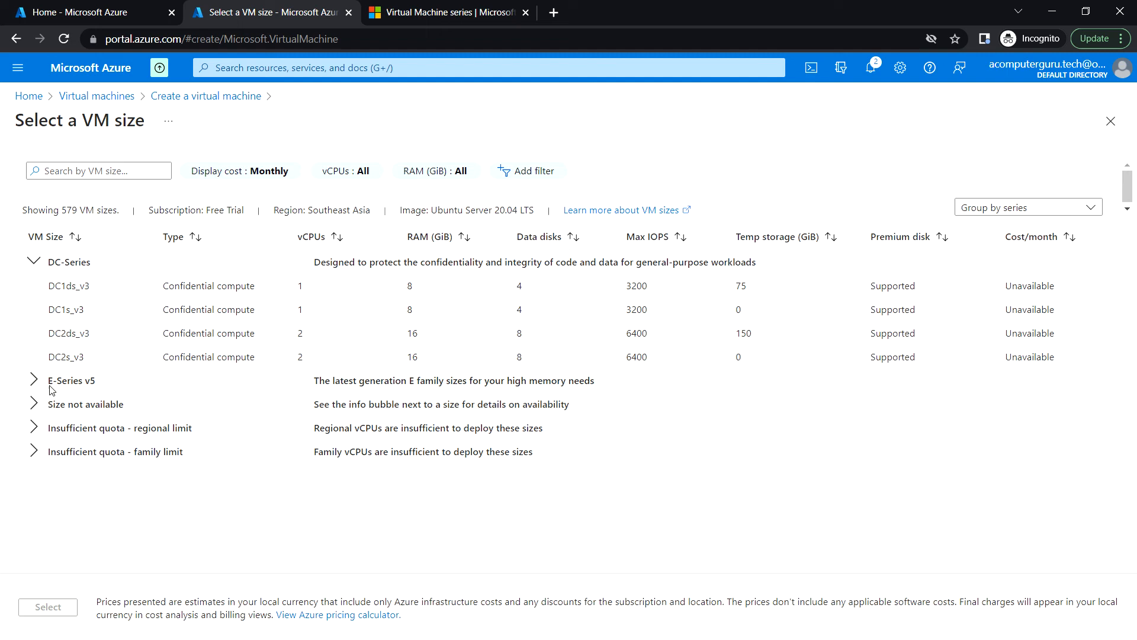
Expand E-Series v5, collapse DC-Series, and close the size list, leaving Standard_DC1ds_v3 selected.
left_click(33, 379)
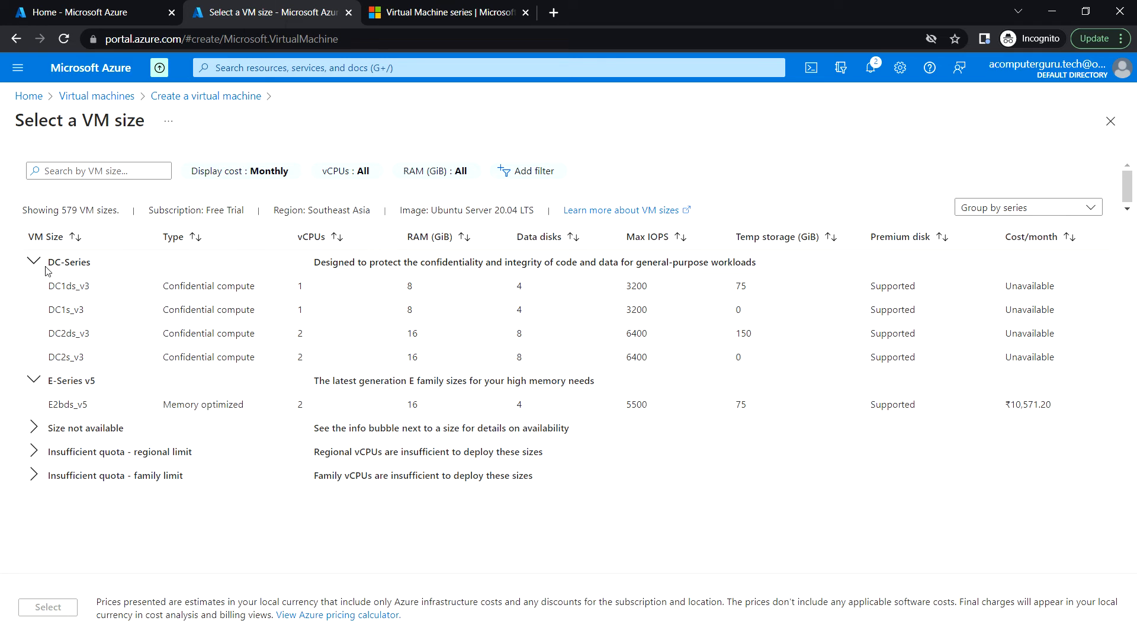
left_click(33, 262)
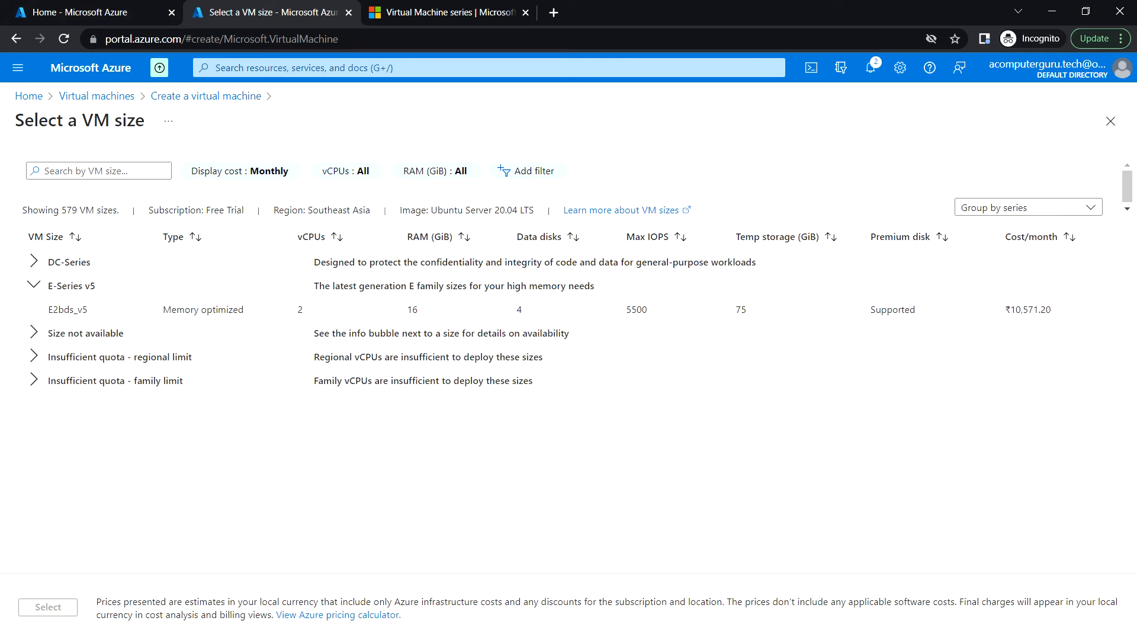
mouse_move(203, 293)
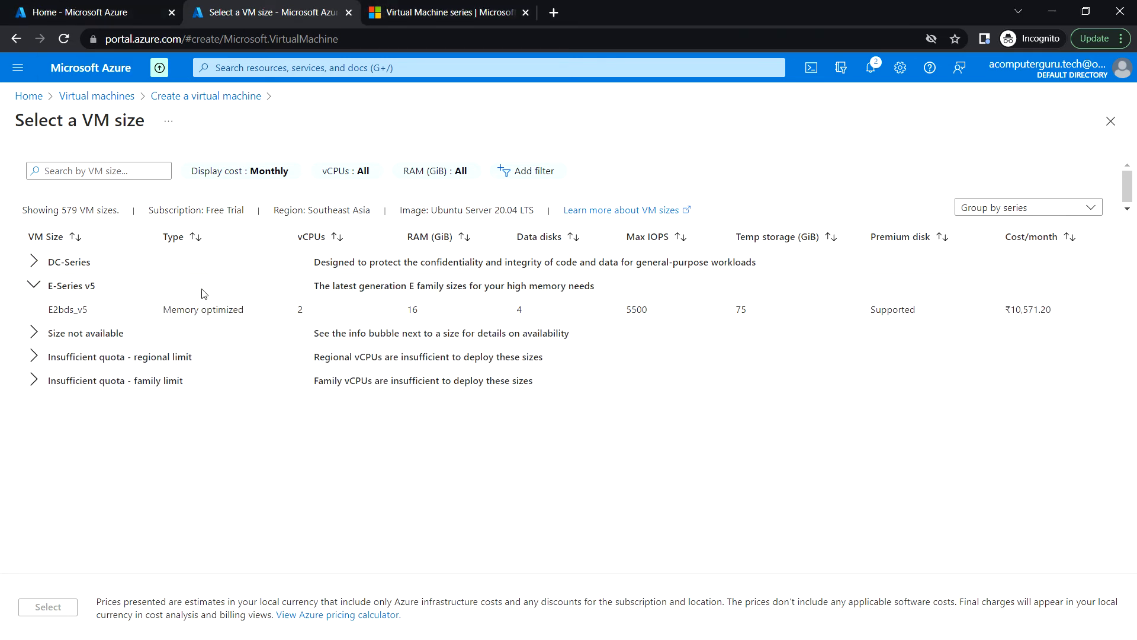
left_click(34, 262)
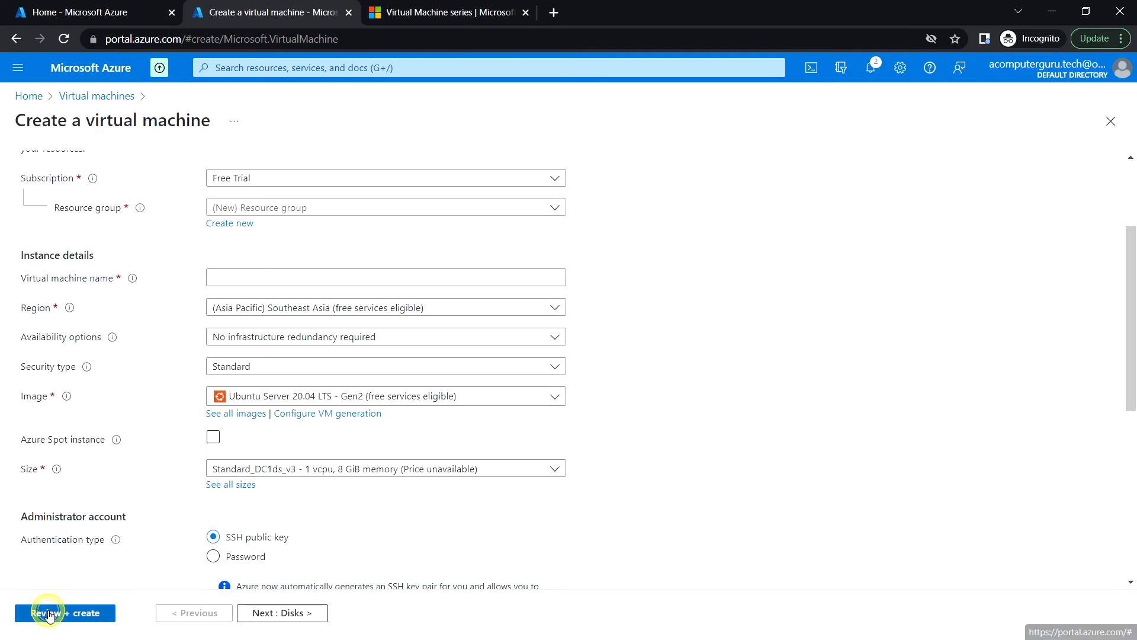
mouse_move(152, 369)
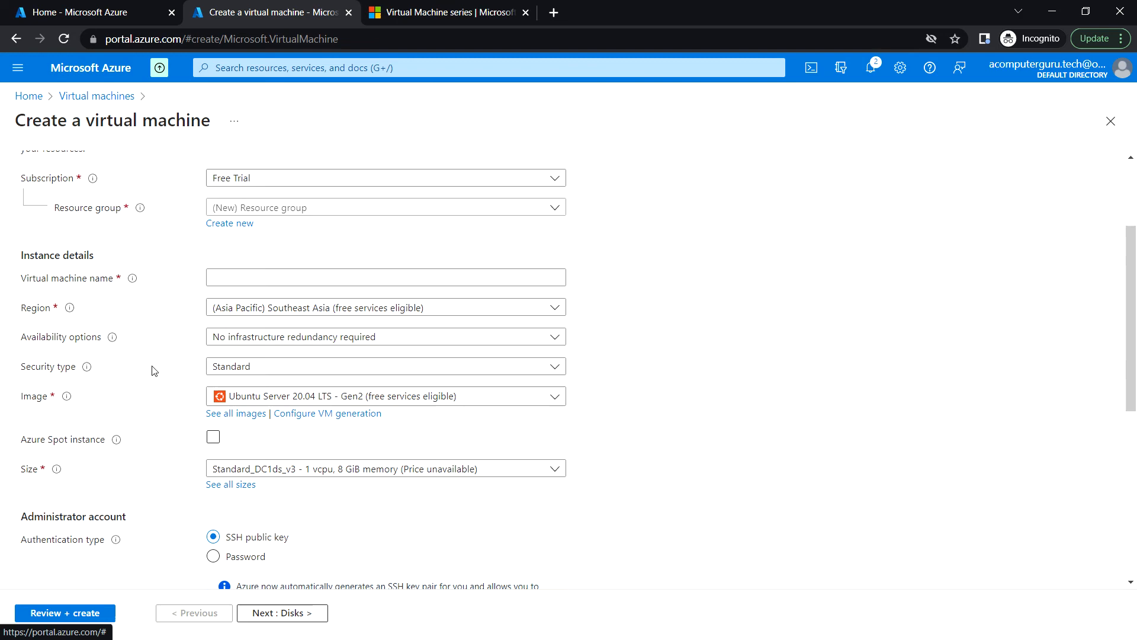
mouse_move(274, 486)
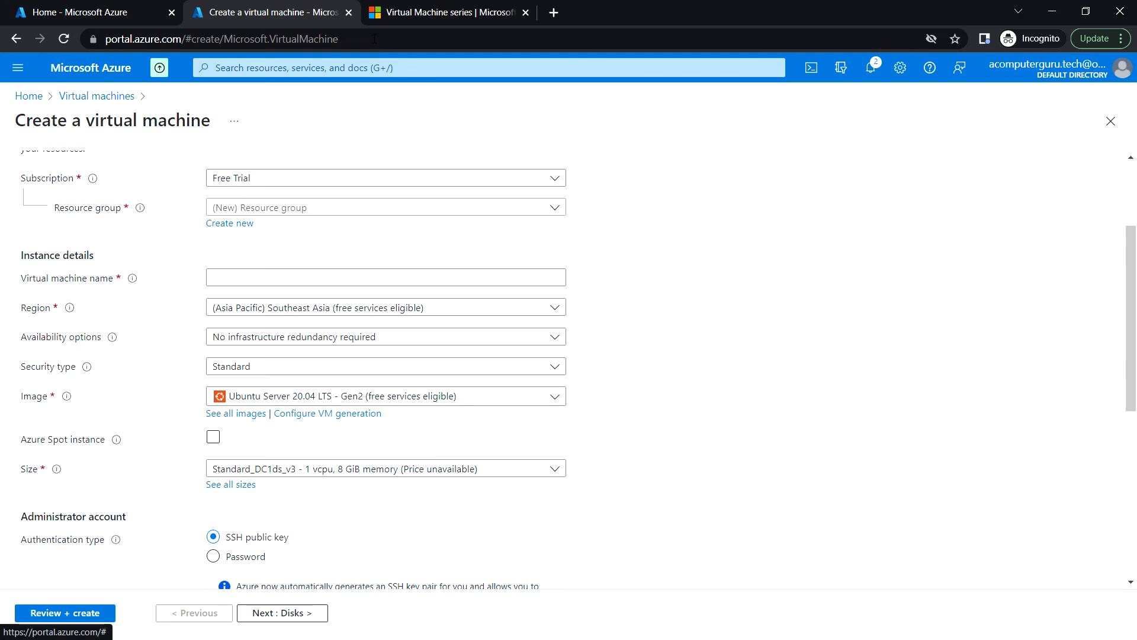
Return to the Virtual Machine series pricing tab showing F-Series from $35.77/month.
left_click(448, 13)
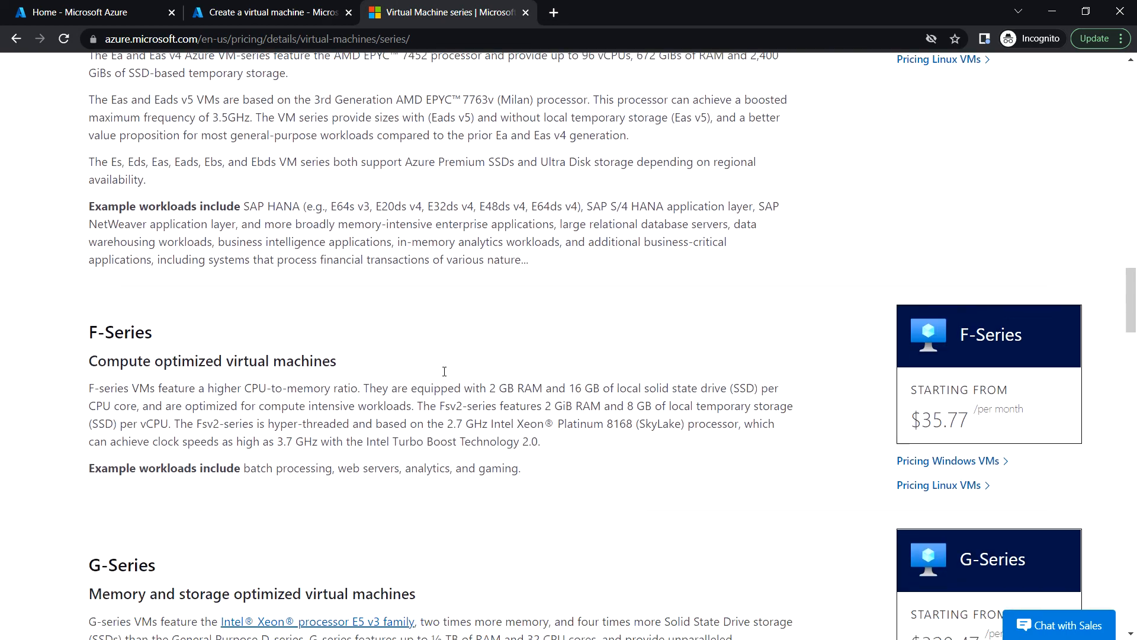
Scroll past G-Series ($320.47) to the H-Series HPC VMs starting at $581.08 monthly.
scroll("down", 3)
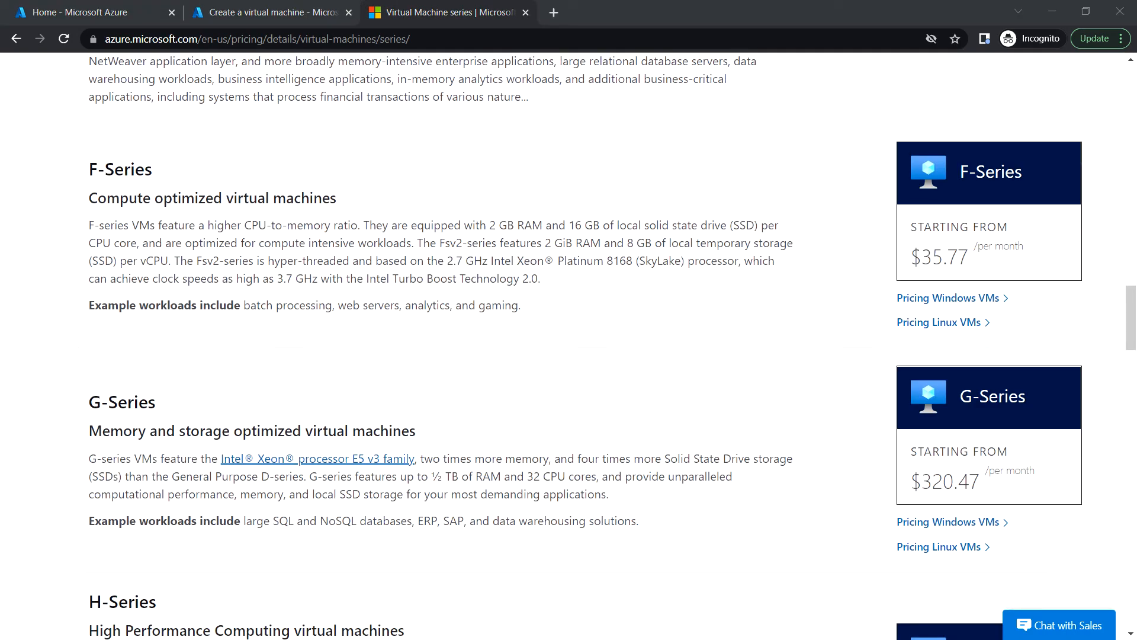
scroll("down", 3)
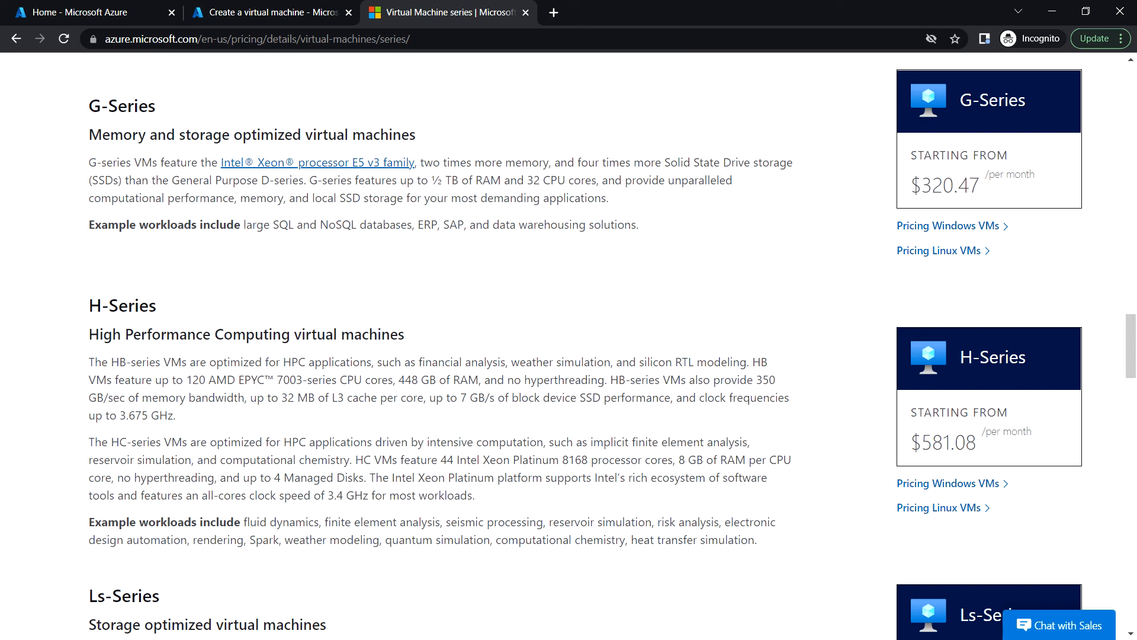
mouse_move(635, 281)
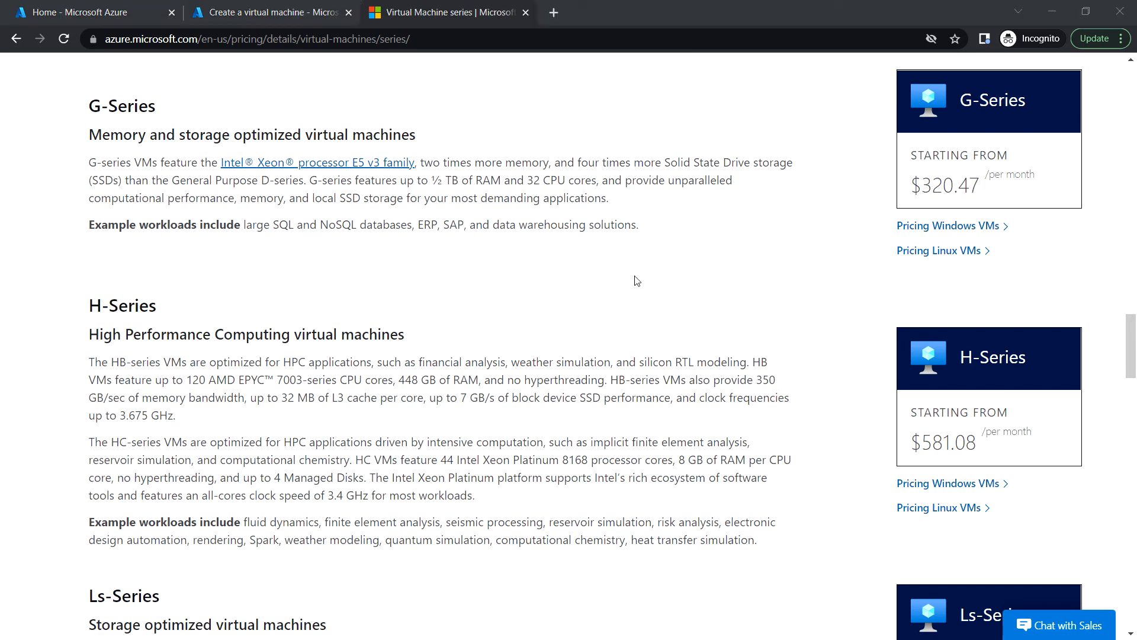
mouse_move(196, 412)
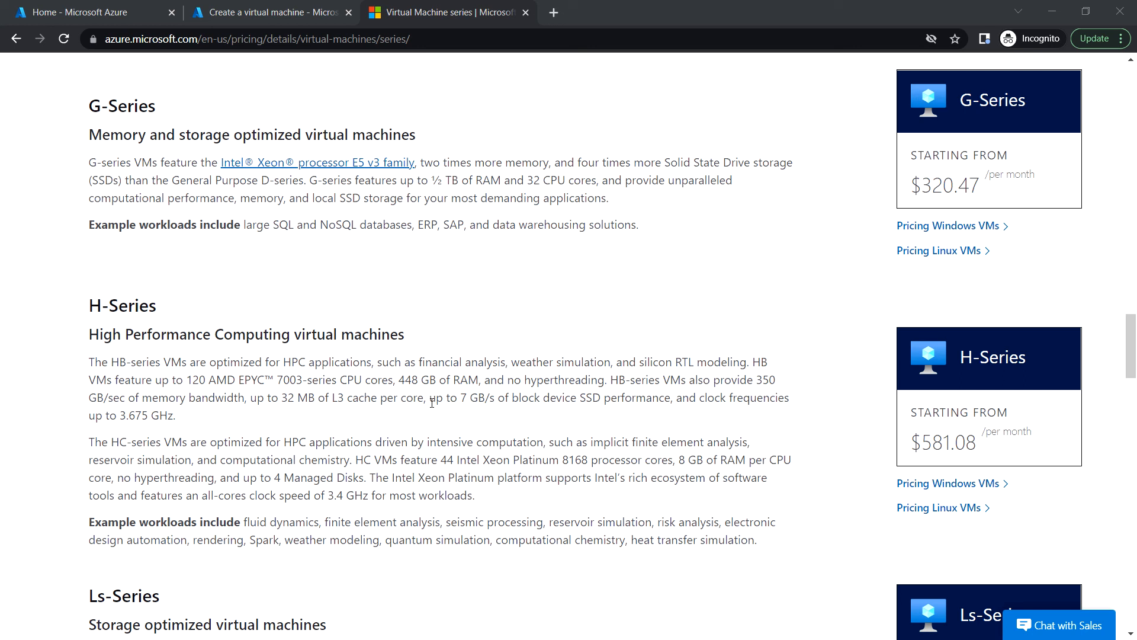
mouse_move(238, 414)
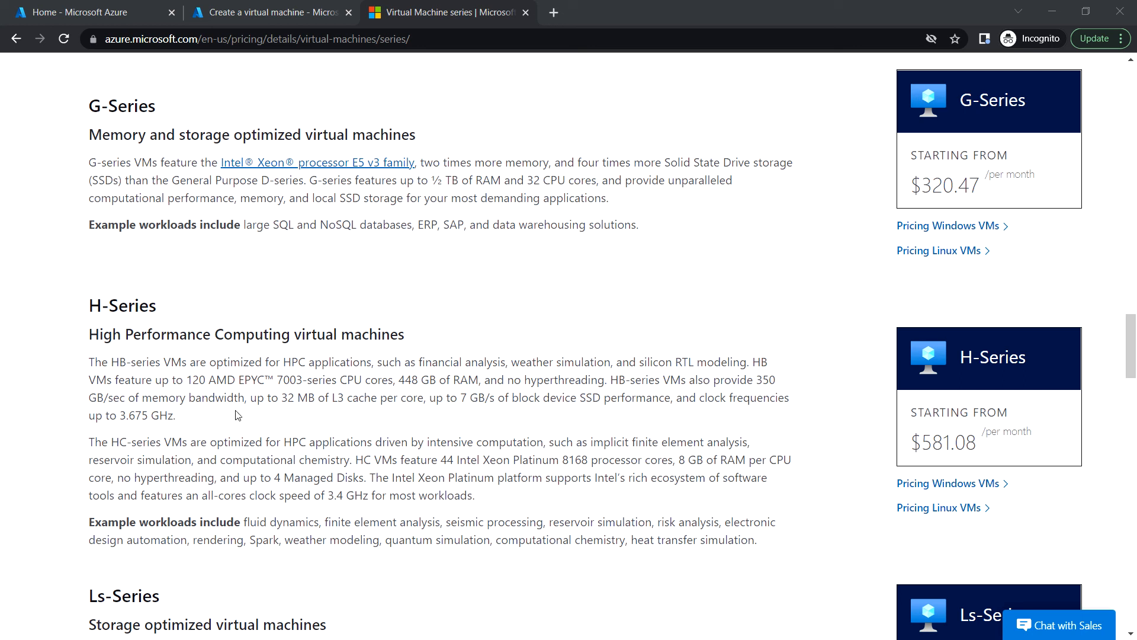